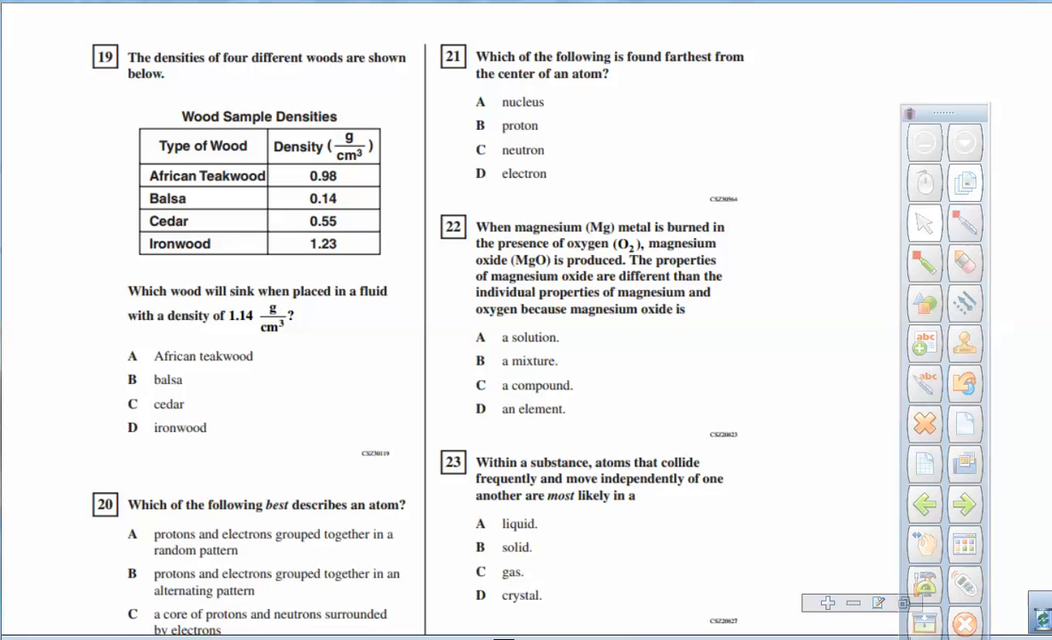
mouse_move(298, 487)
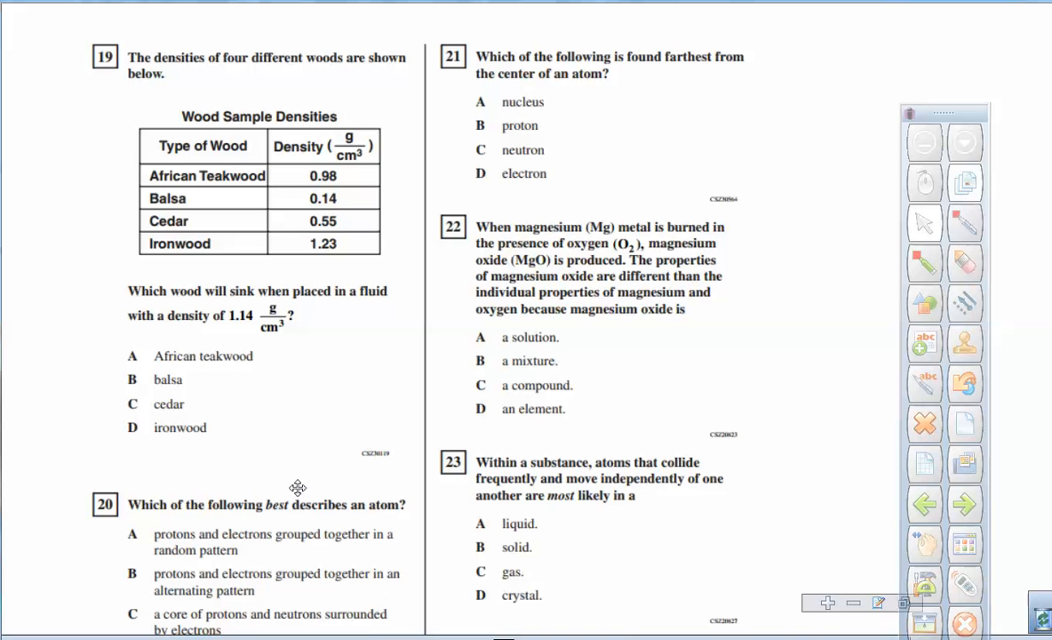
mouse_move(192, 428)
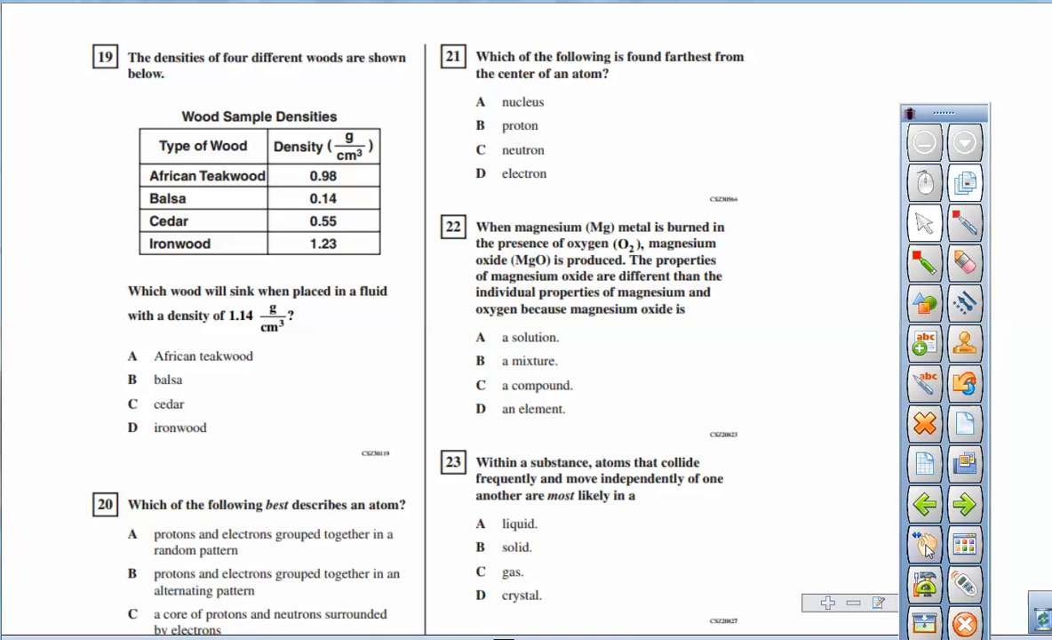
- Scroll the test page down to reveal question 20's answer choices C and D
scroll(down, 3)
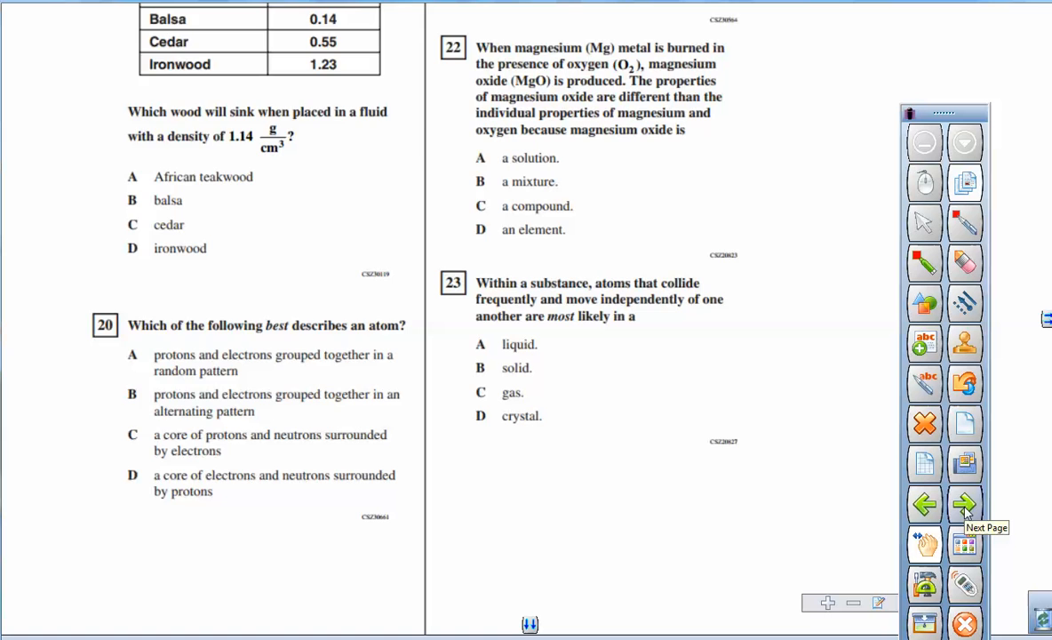
- Advance to the next page showing the atom diagram with nucleus and orbit rings
click(965, 504)
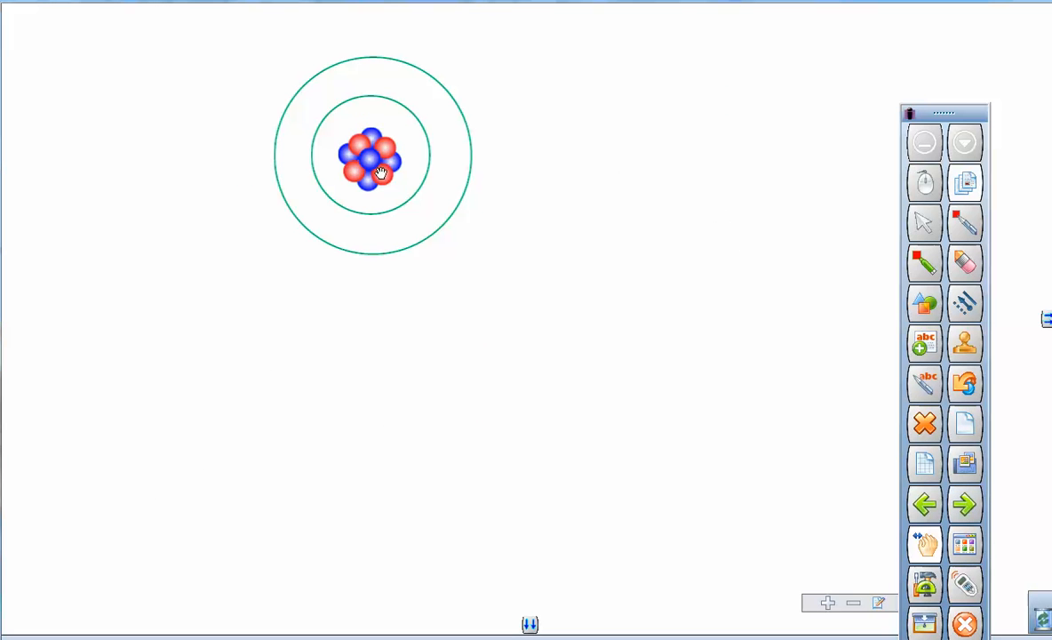
mouse_move(373, 162)
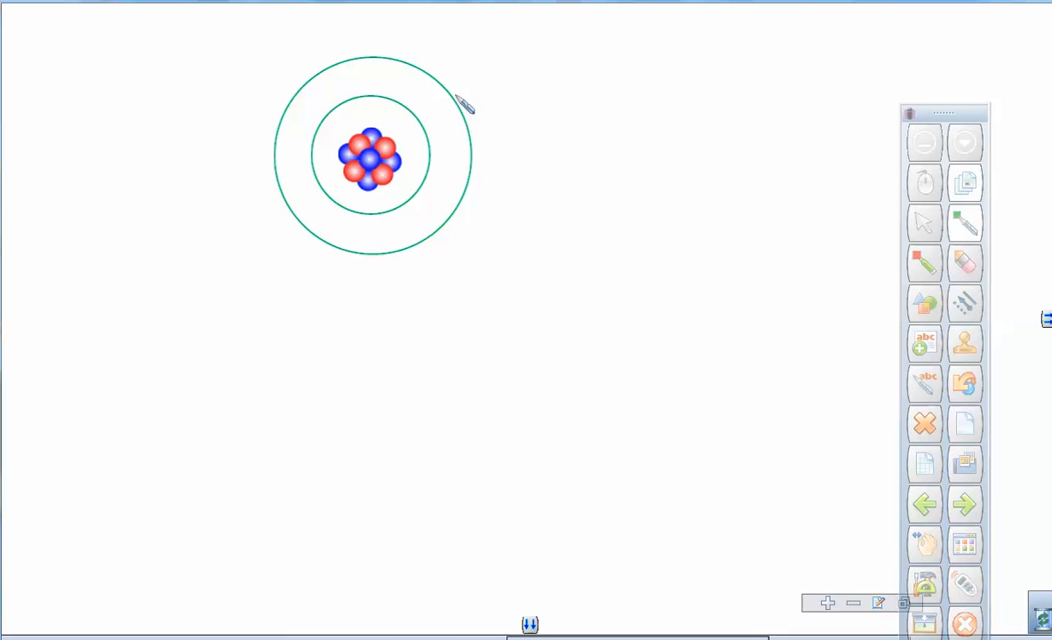
mouse_move(377, 160)
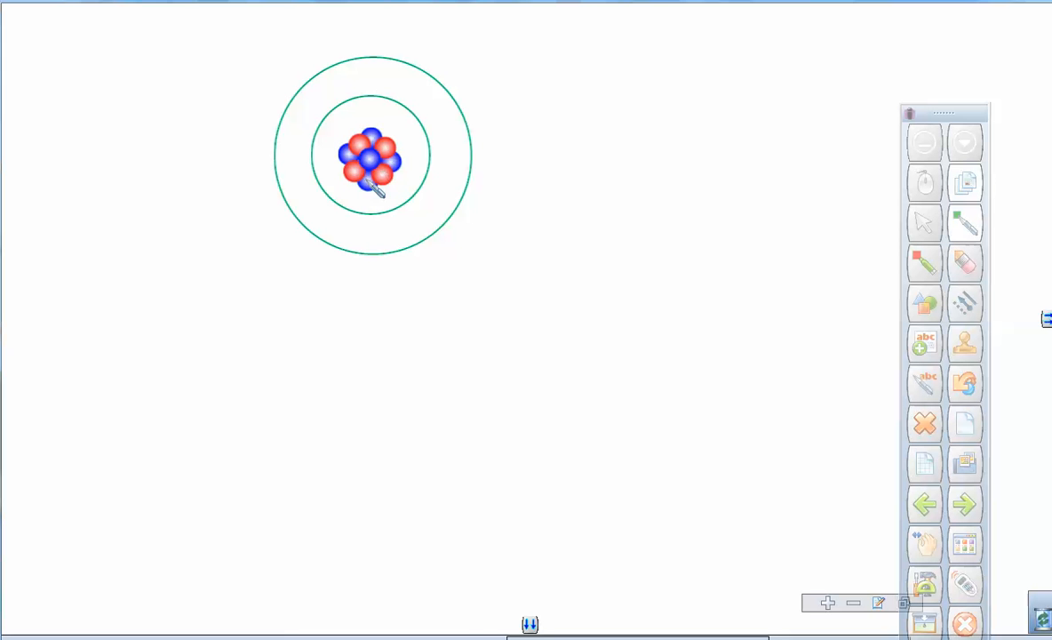
mouse_move(377, 151)
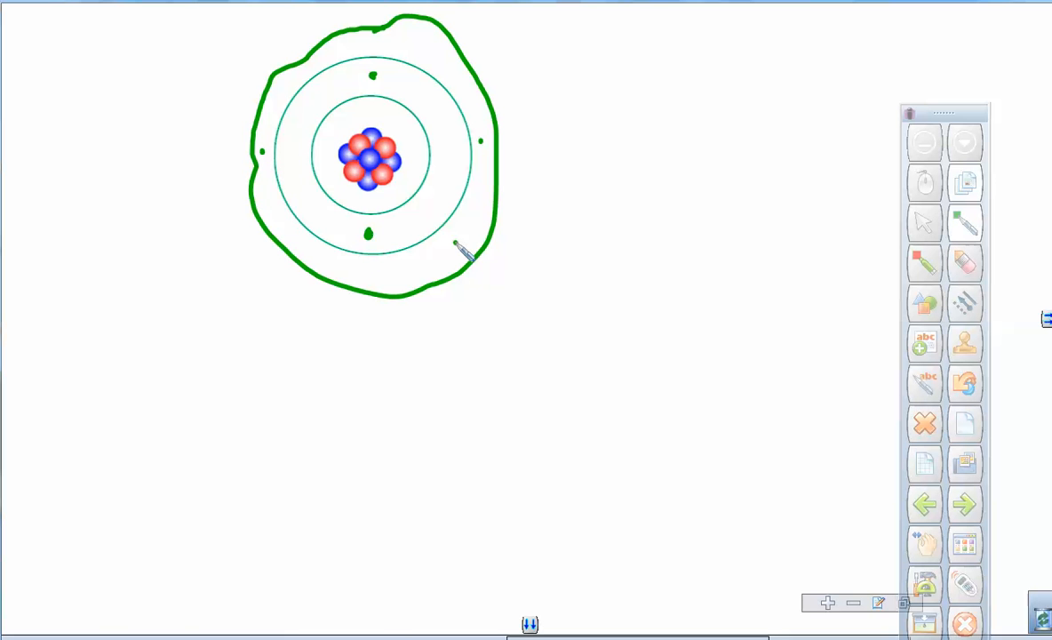
mouse_move(506, 122)
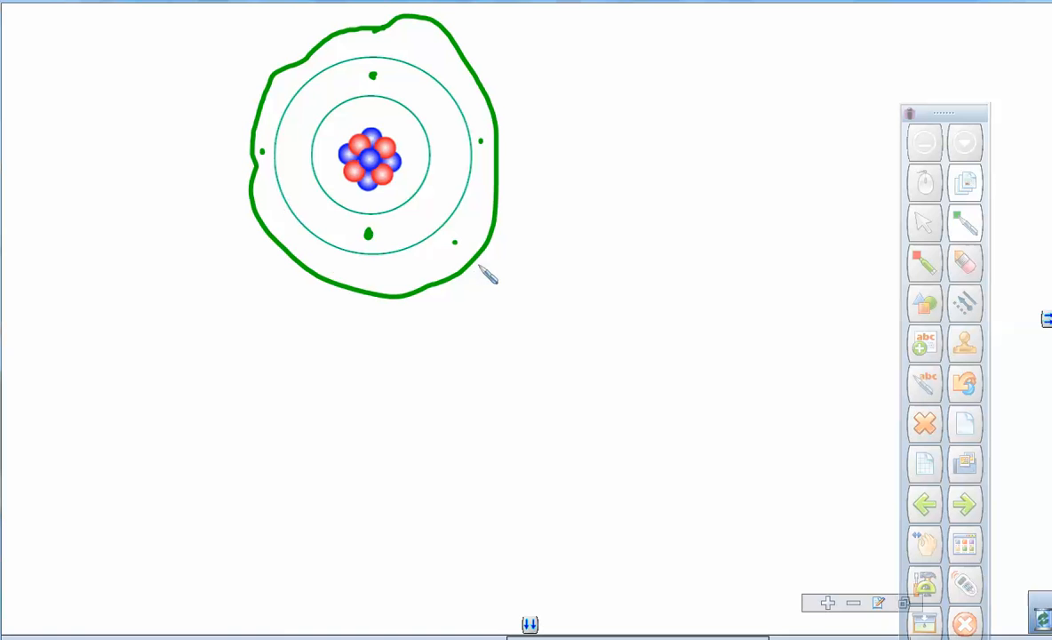
mouse_move(383, 96)
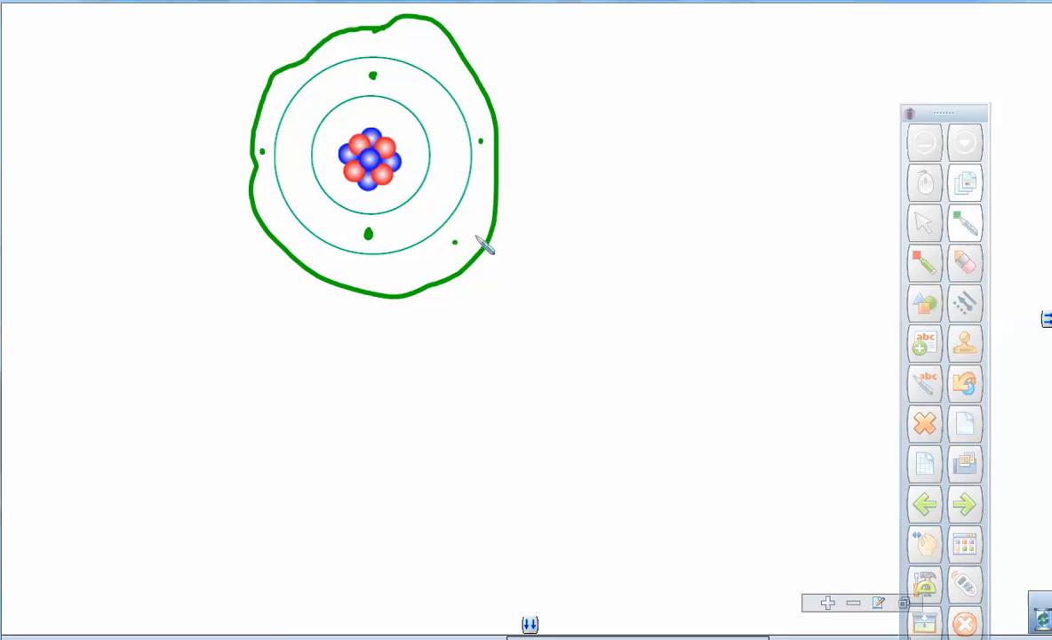
mouse_move(489, 223)
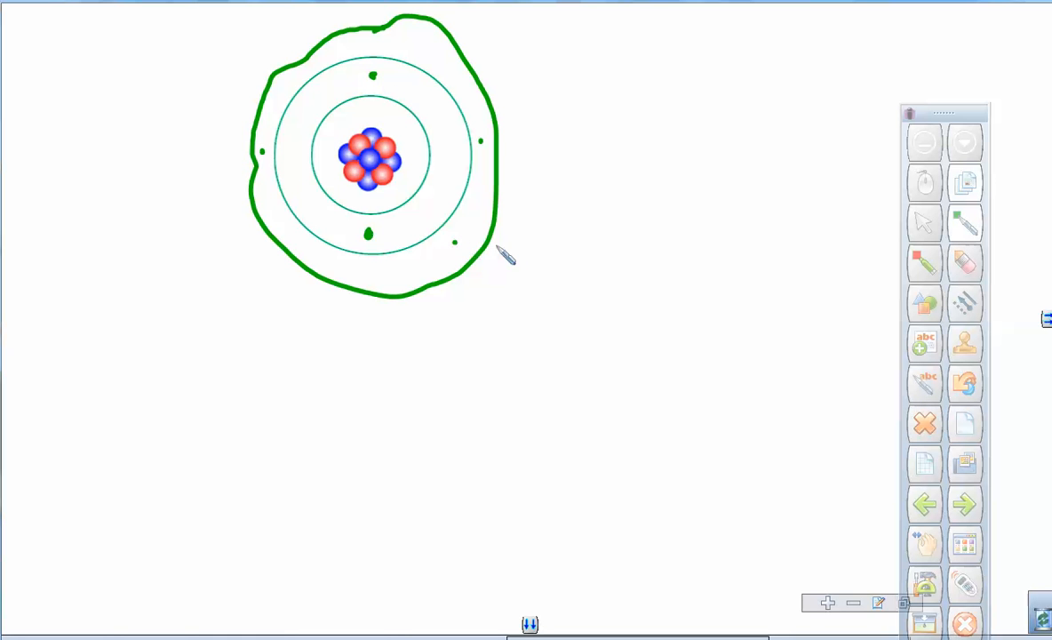
mouse_move(391, 151)
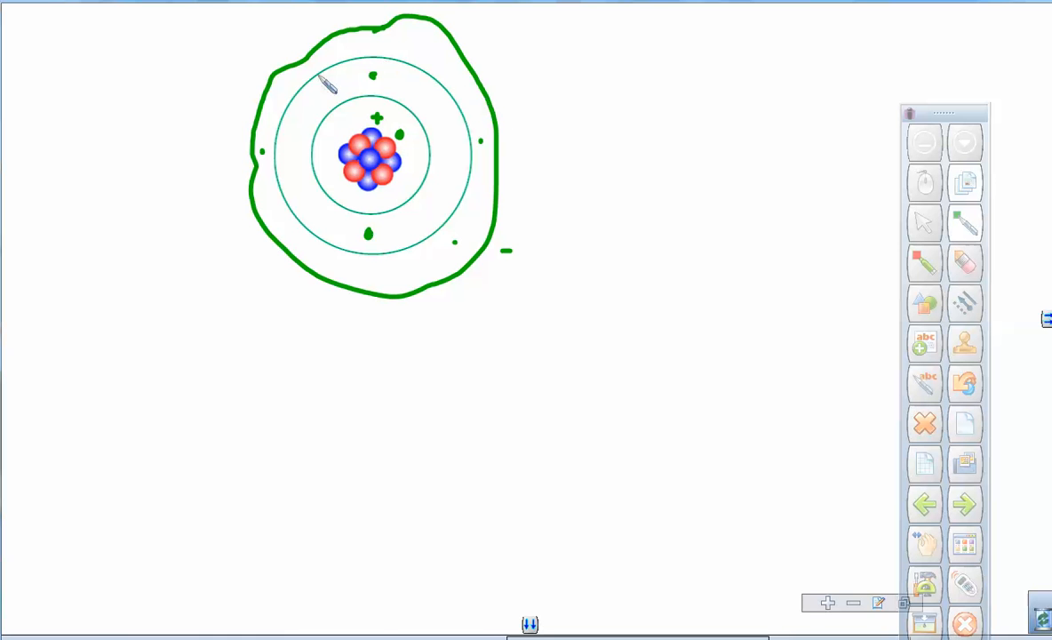
mouse_move(337, 293)
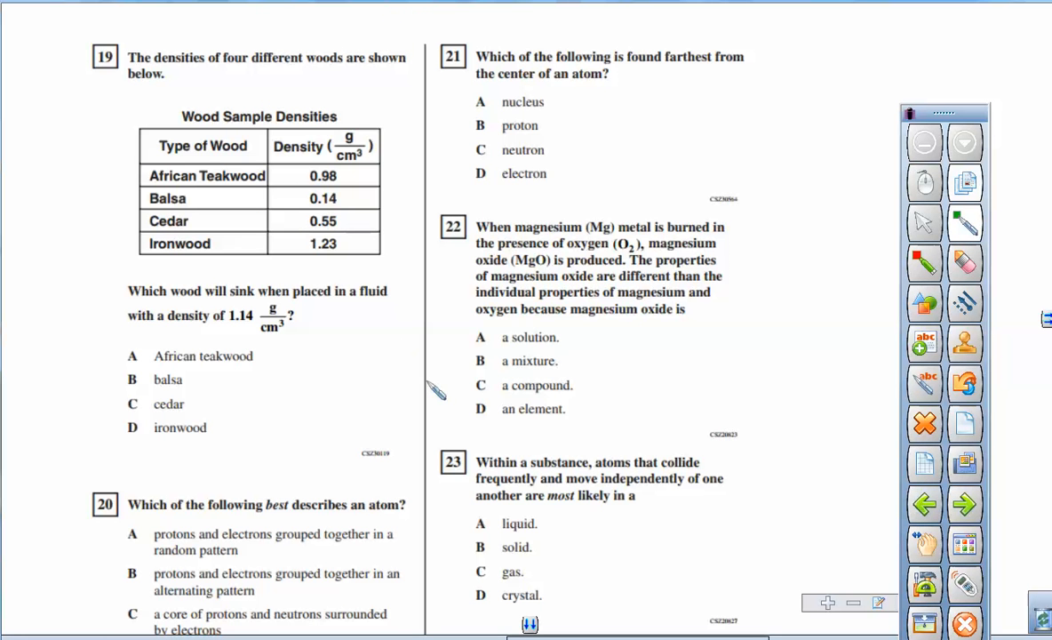
mouse_move(346, 538)
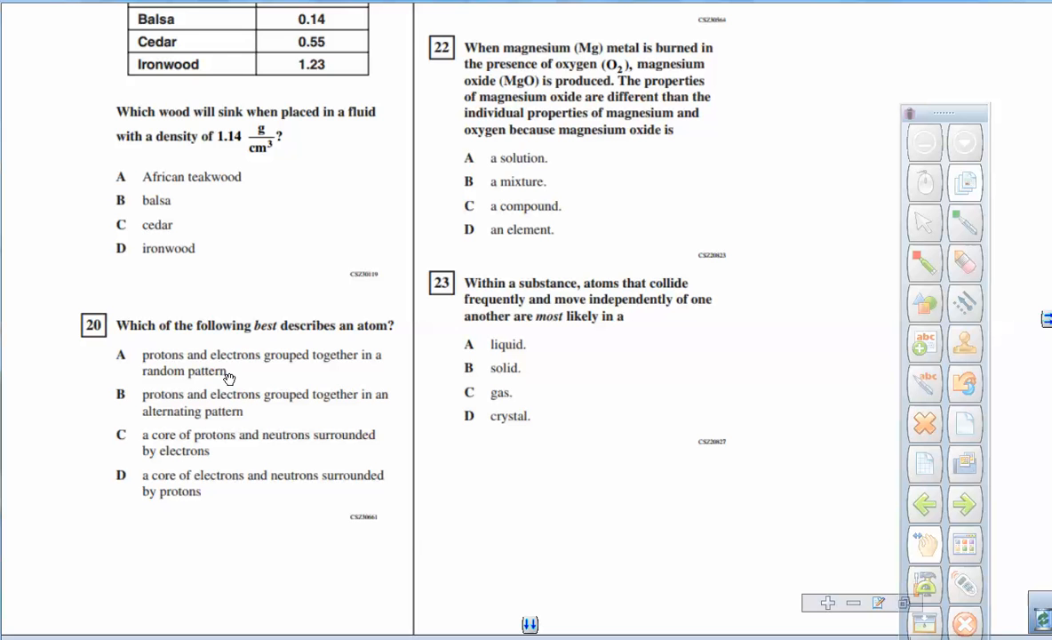
mouse_move(187, 413)
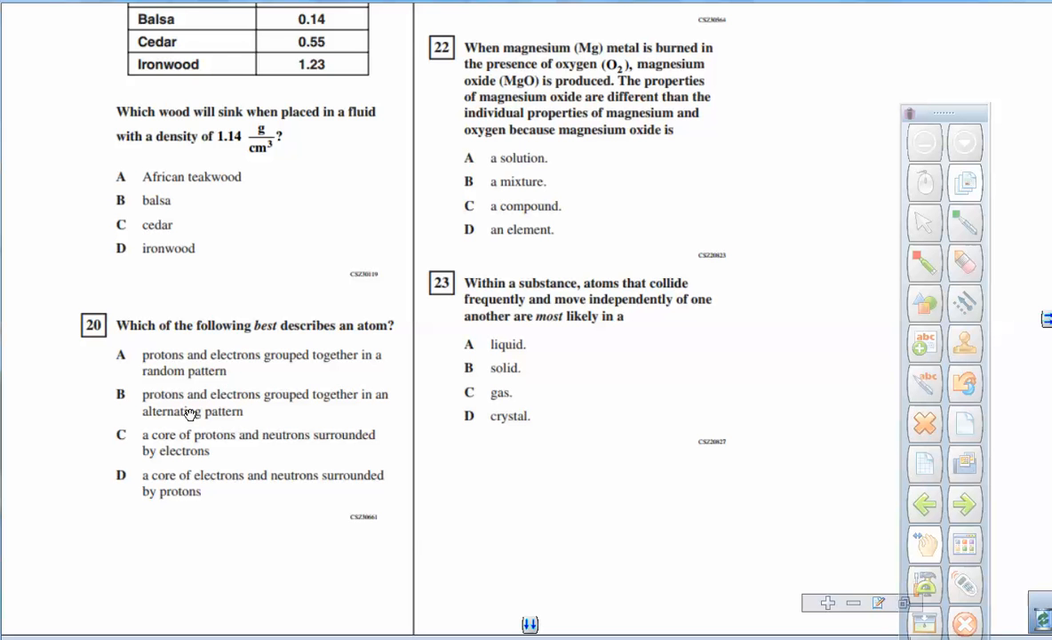
mouse_move(221, 407)
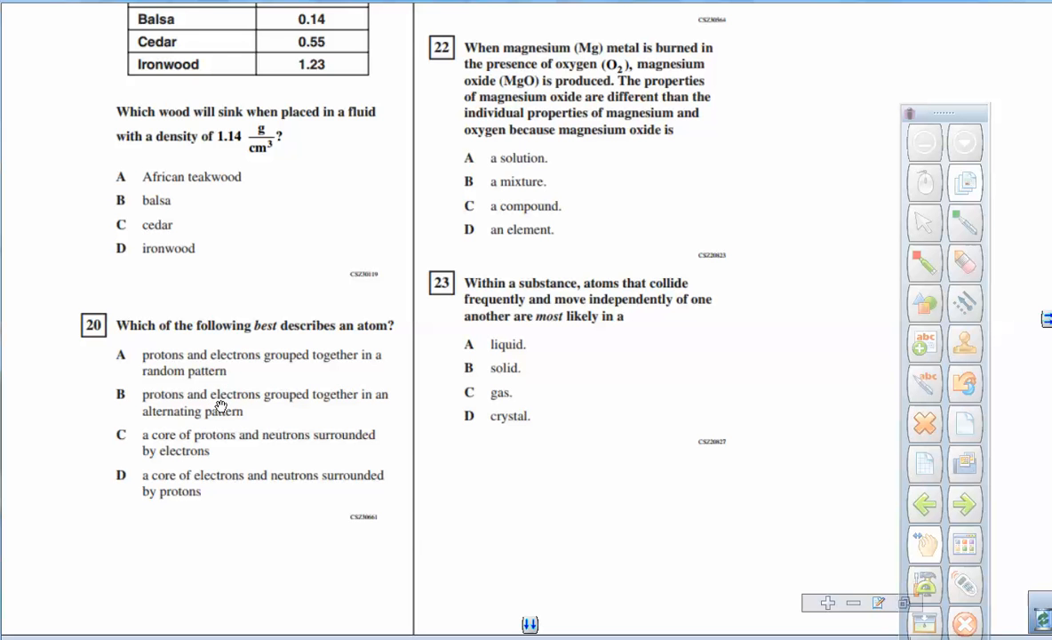
mouse_move(240, 442)
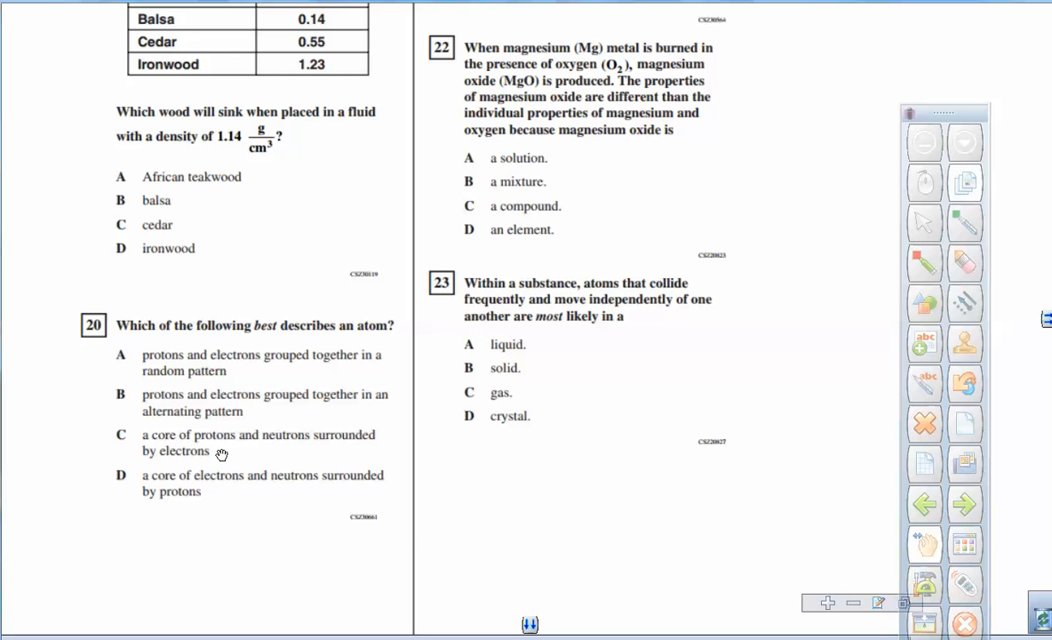
mouse_move(197, 465)
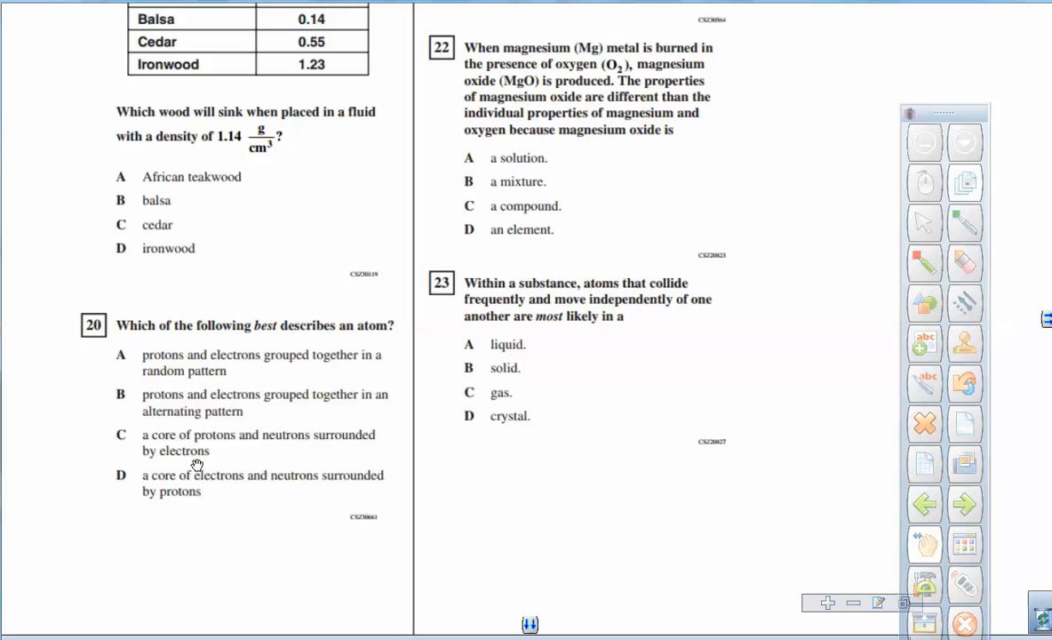
mouse_move(244, 471)
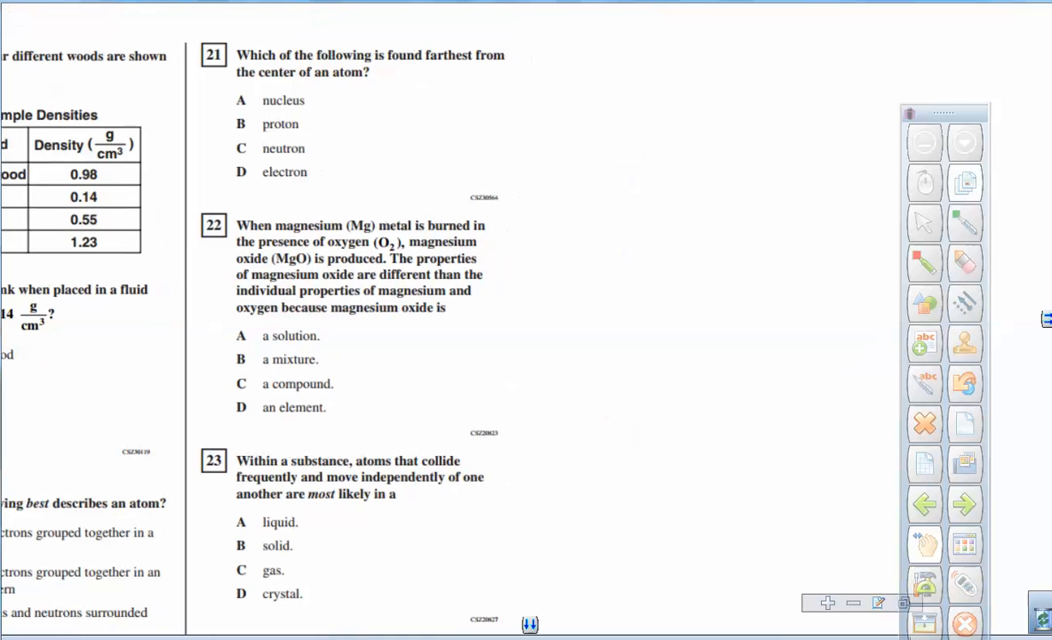
mouse_move(452, 88)
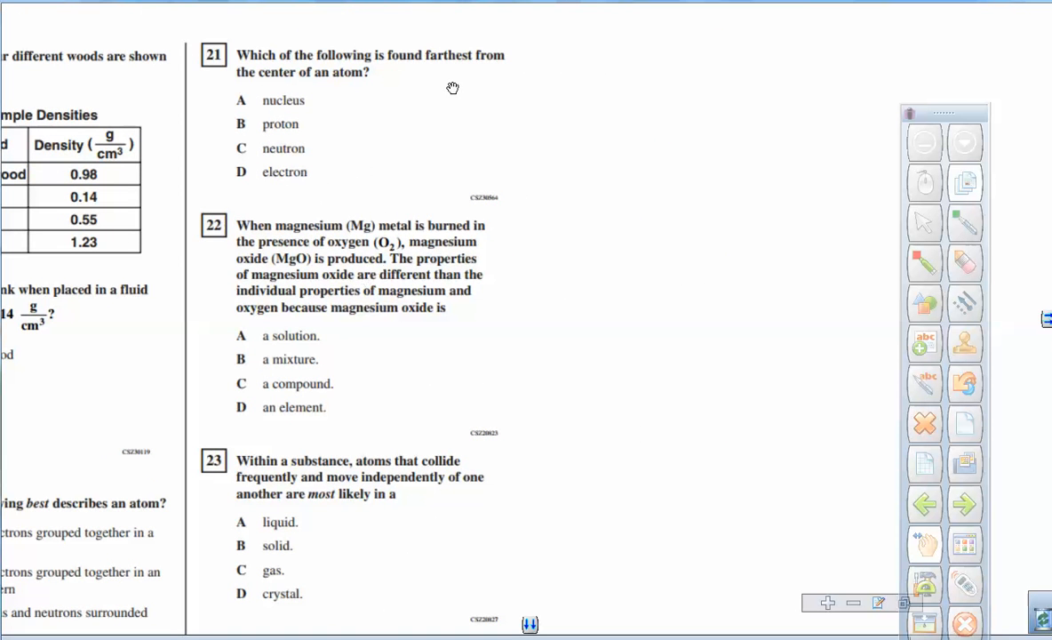
mouse_move(345, 88)
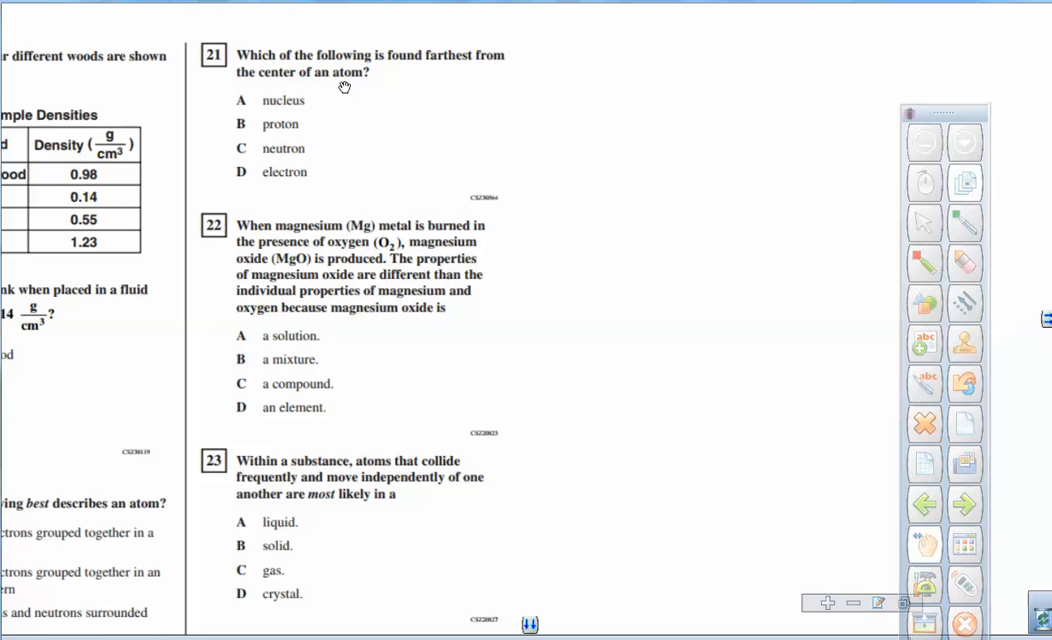
mouse_move(298, 186)
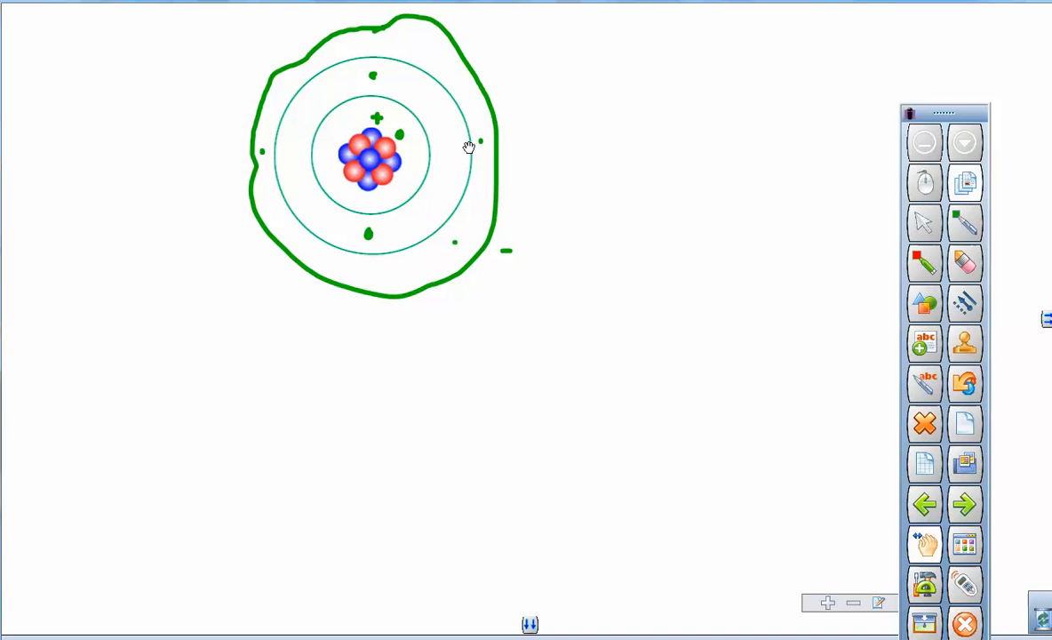
mouse_move(468, 198)
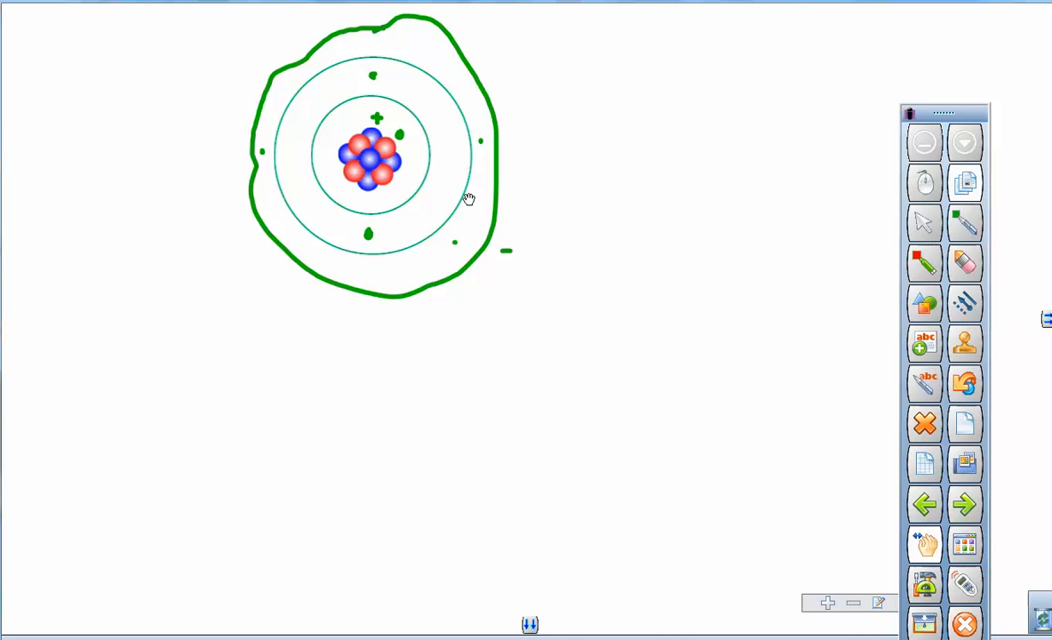
mouse_move(448, 100)
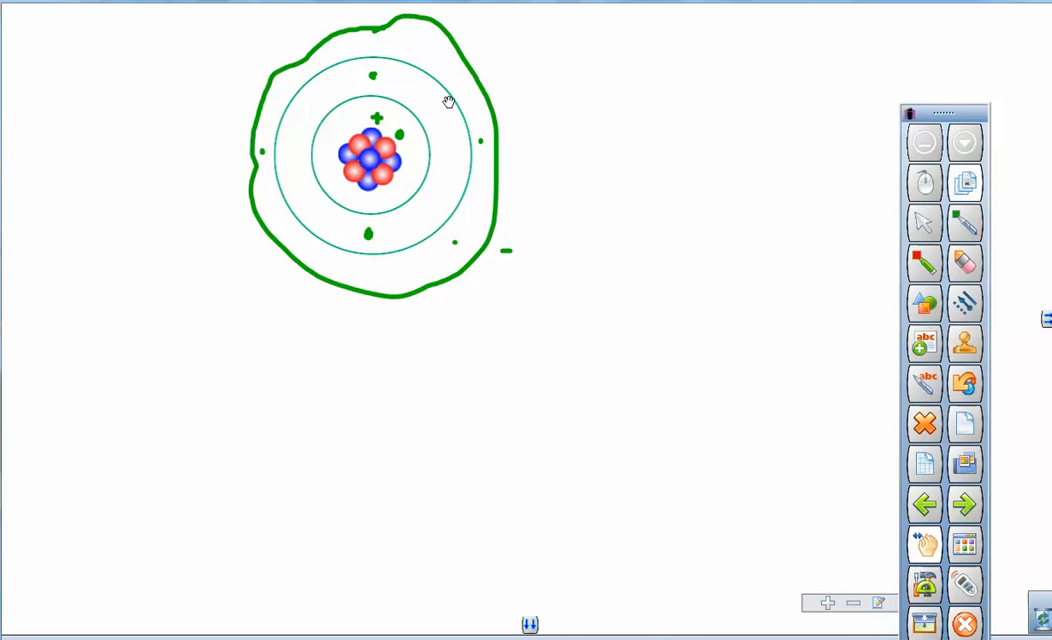
mouse_move(840, 563)
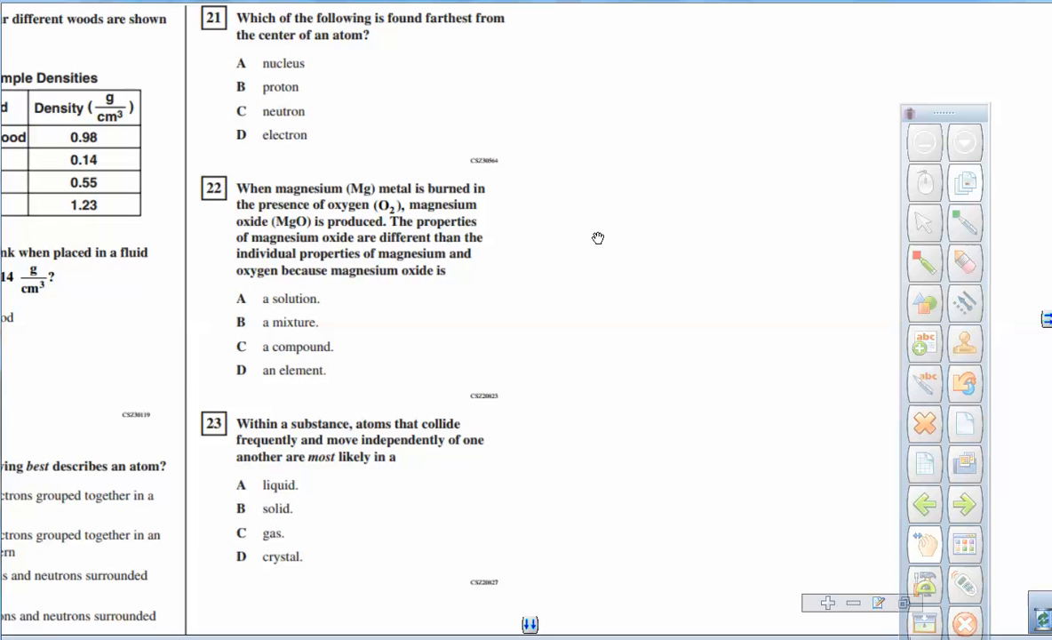
mouse_move(347, 174)
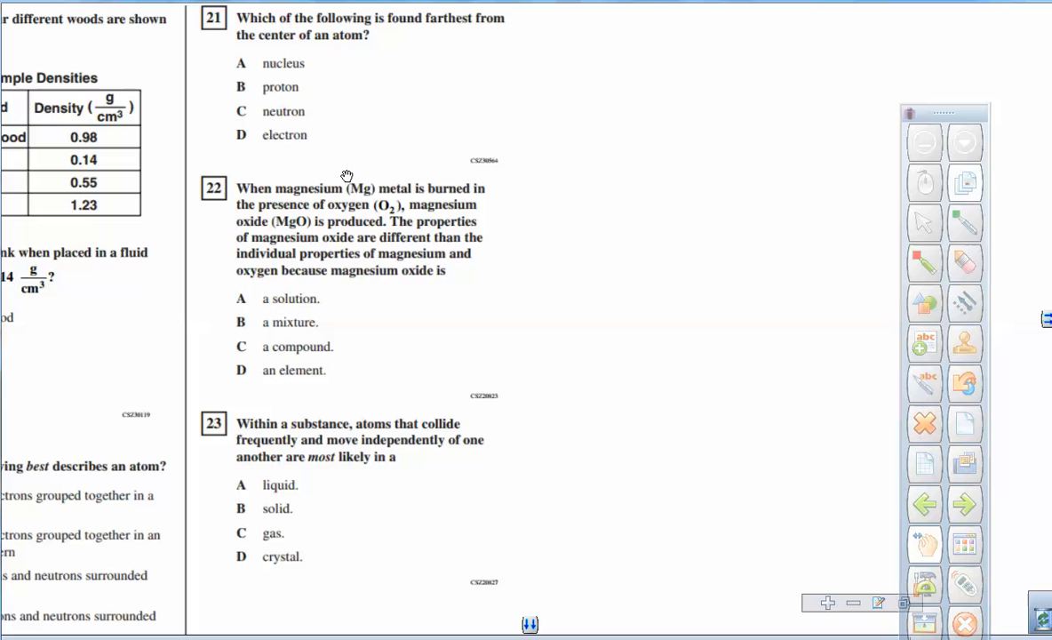
mouse_move(378, 225)
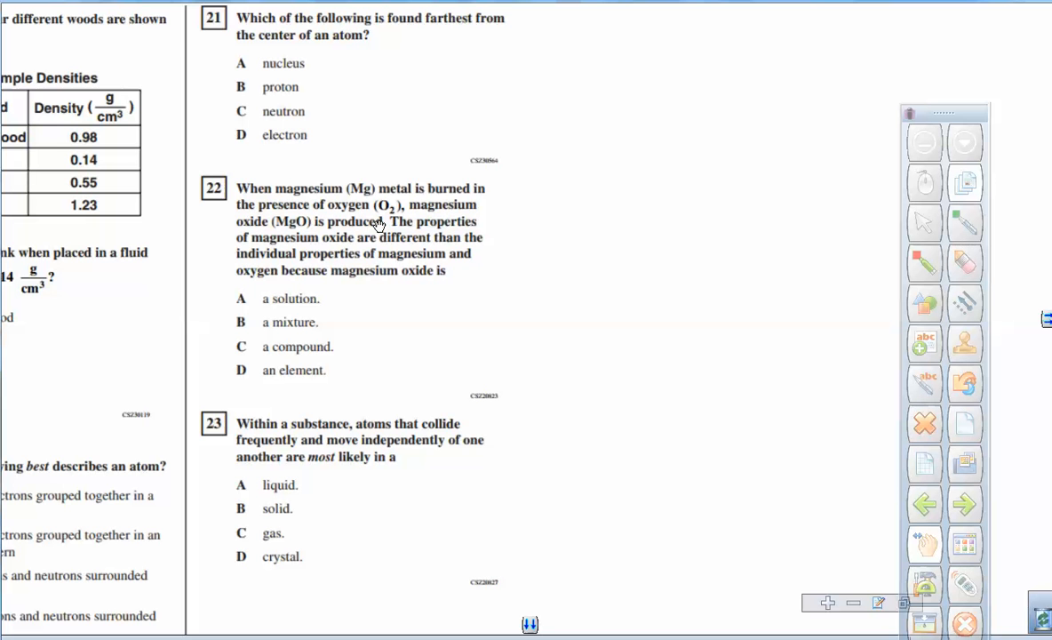
mouse_move(508, 233)
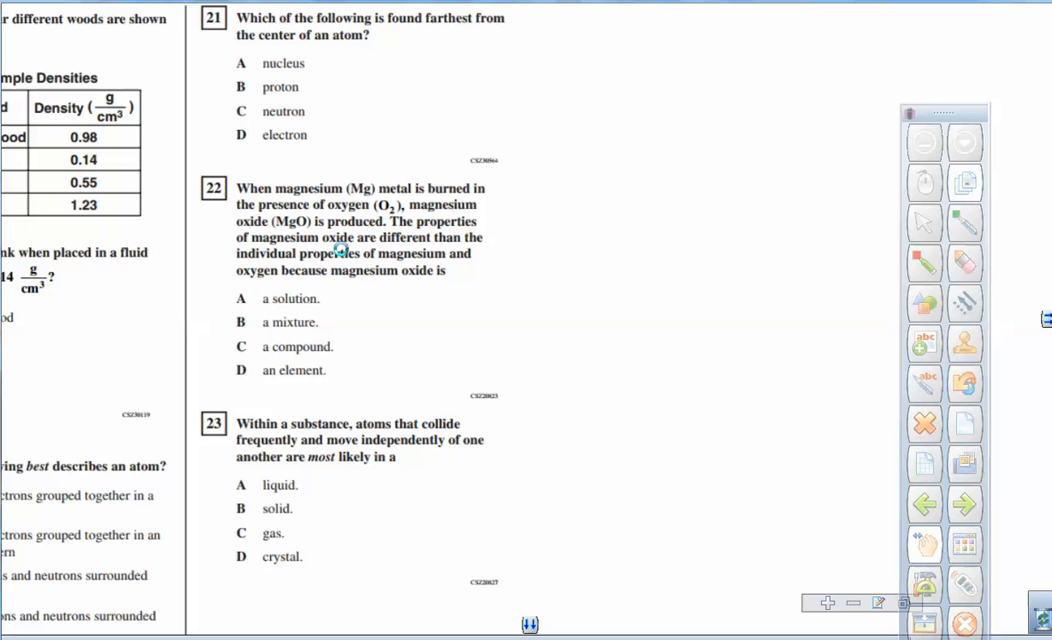
mouse_move(427, 249)
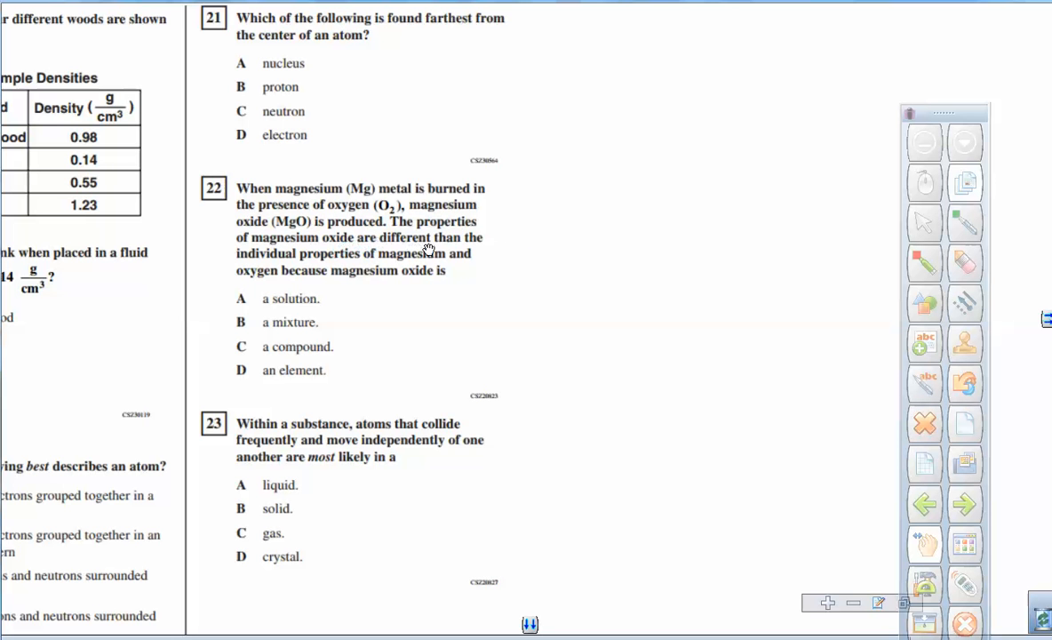
mouse_move(342, 266)
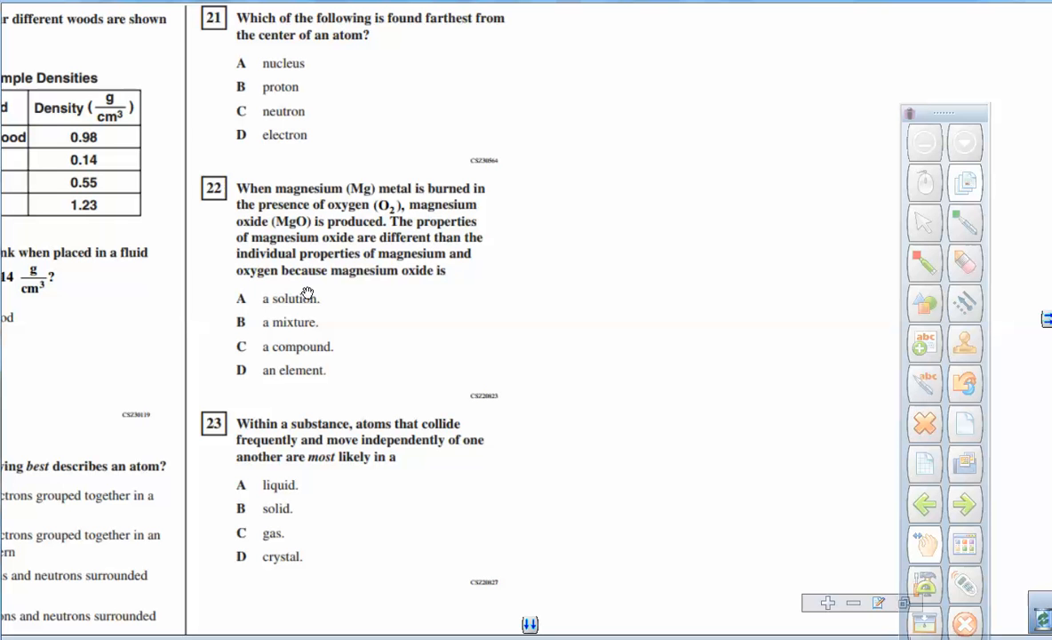
mouse_move(411, 288)
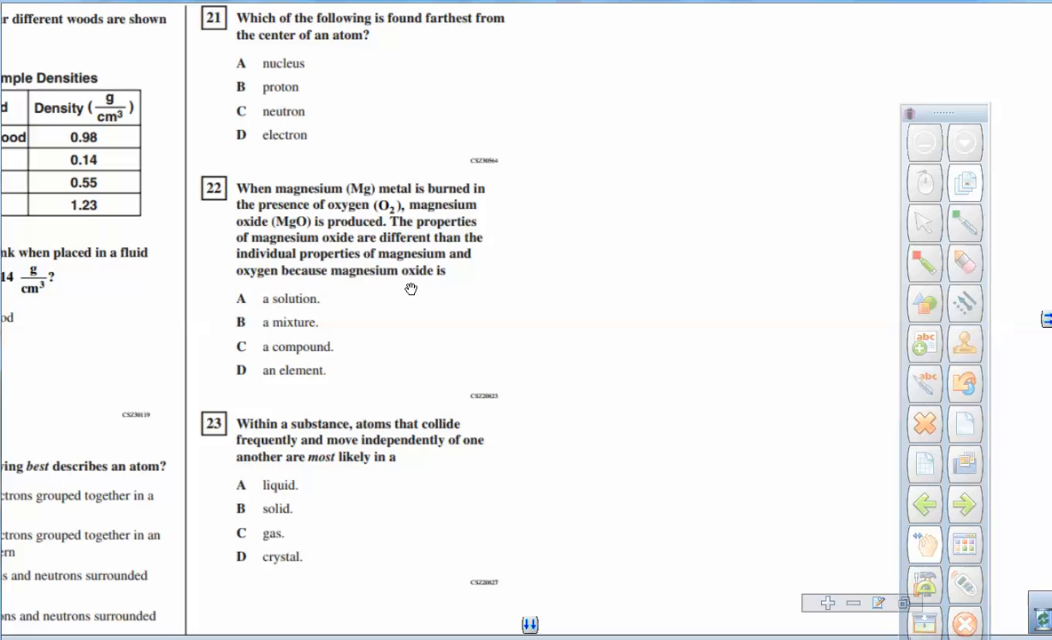
mouse_move(330, 324)
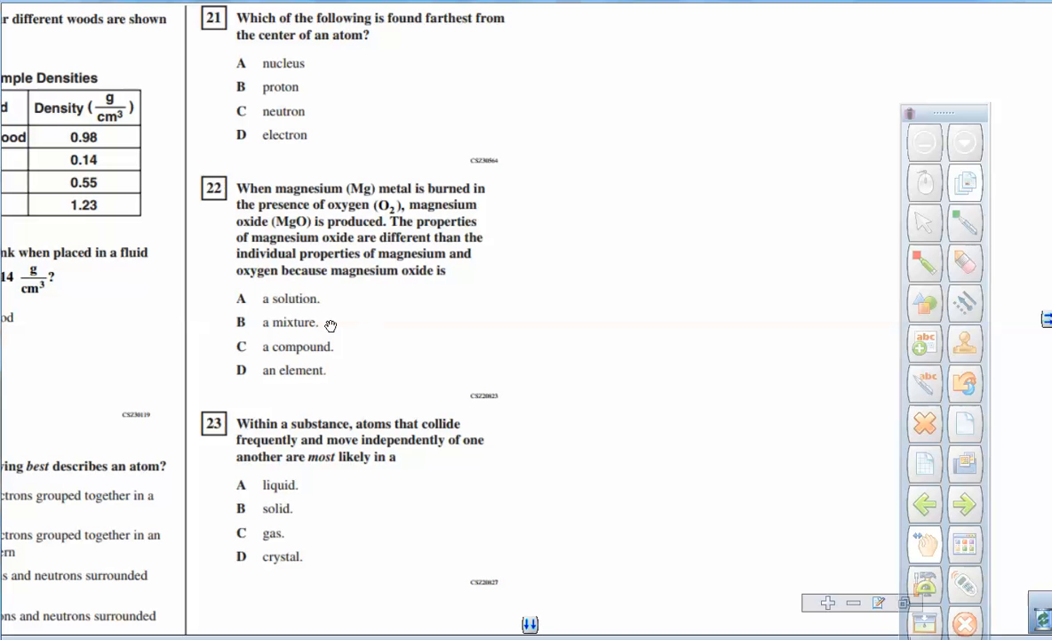
mouse_move(367, 353)
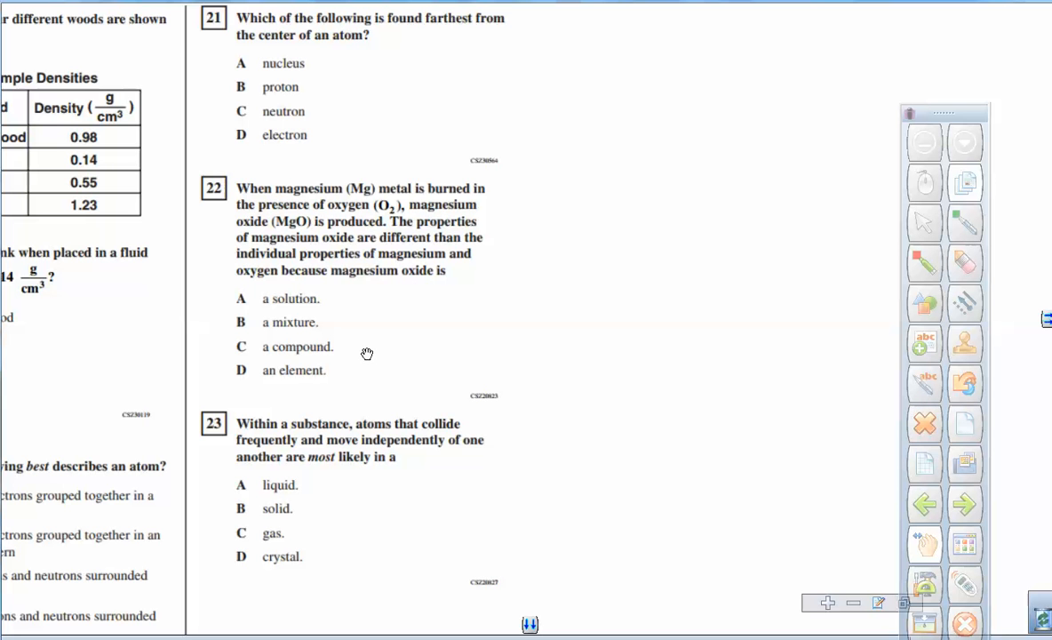
mouse_move(419, 303)
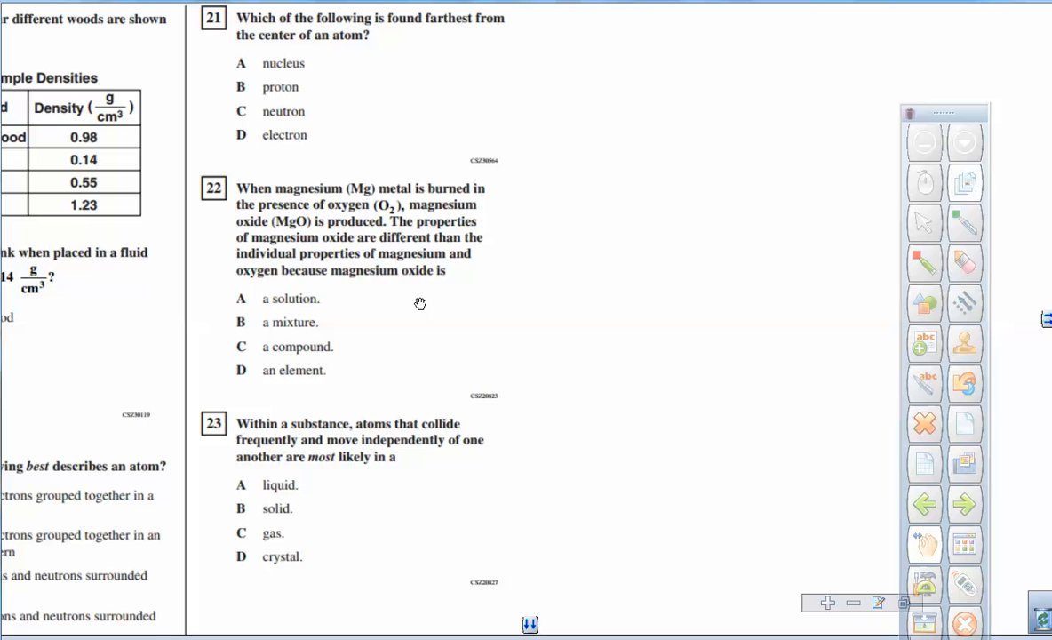
mouse_move(397, 223)
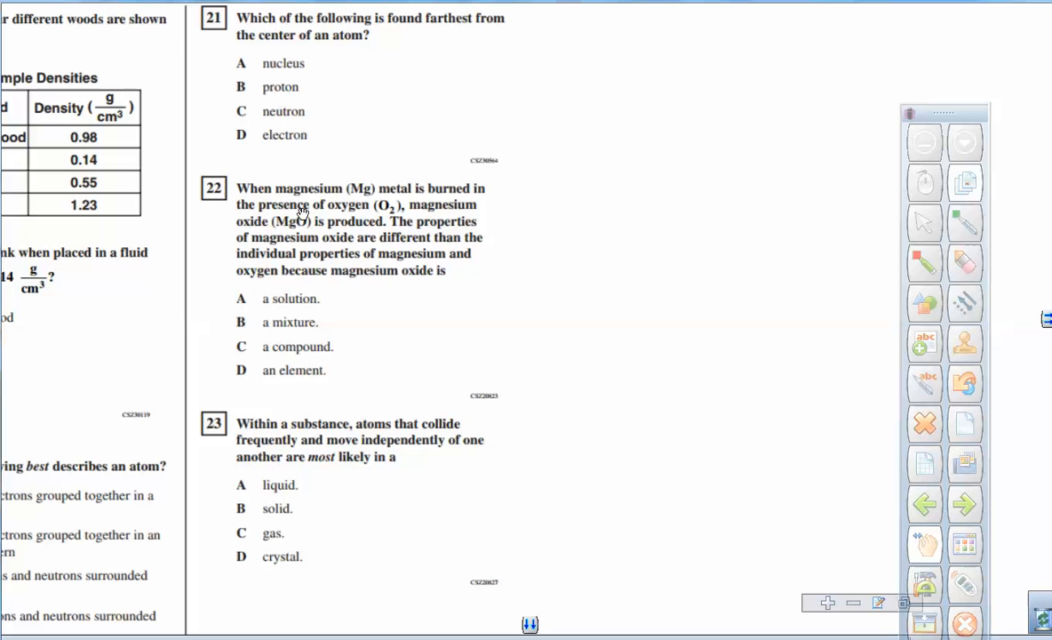
mouse_move(304, 223)
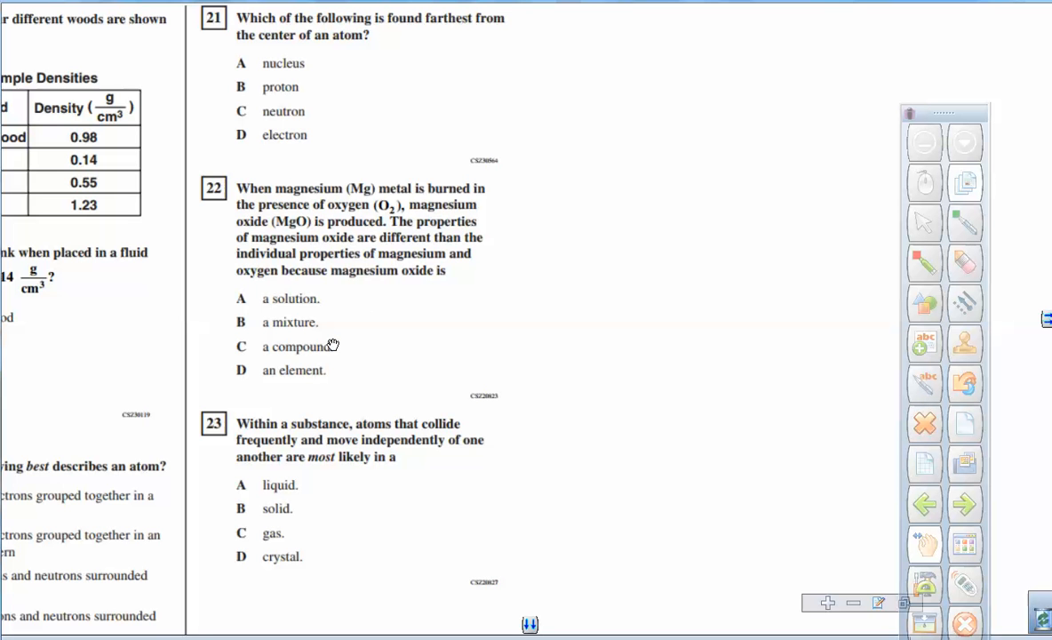
mouse_move(299, 235)
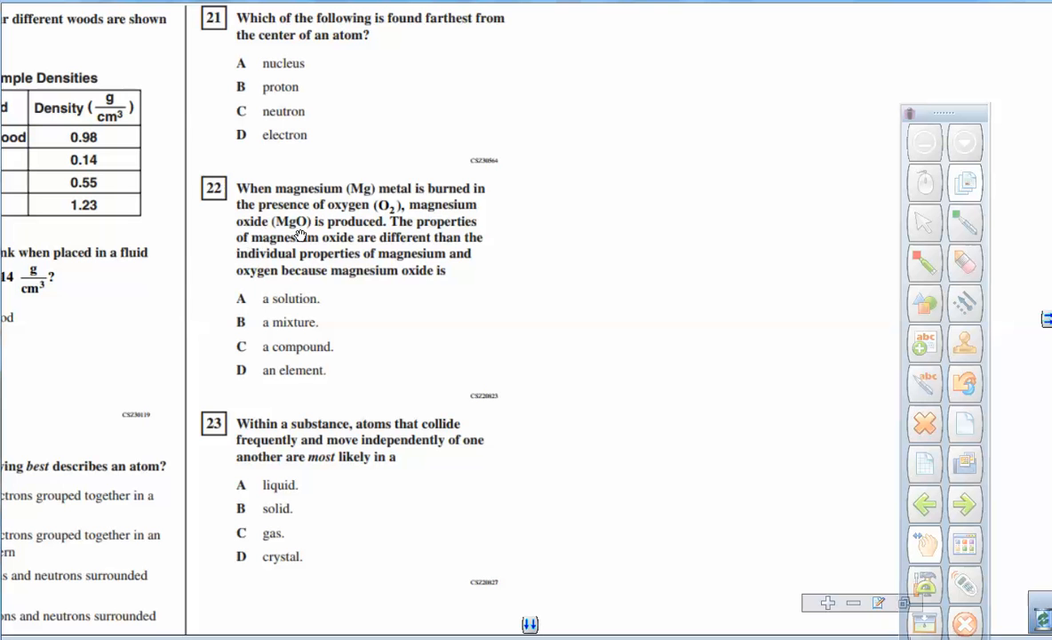
mouse_move(294, 229)
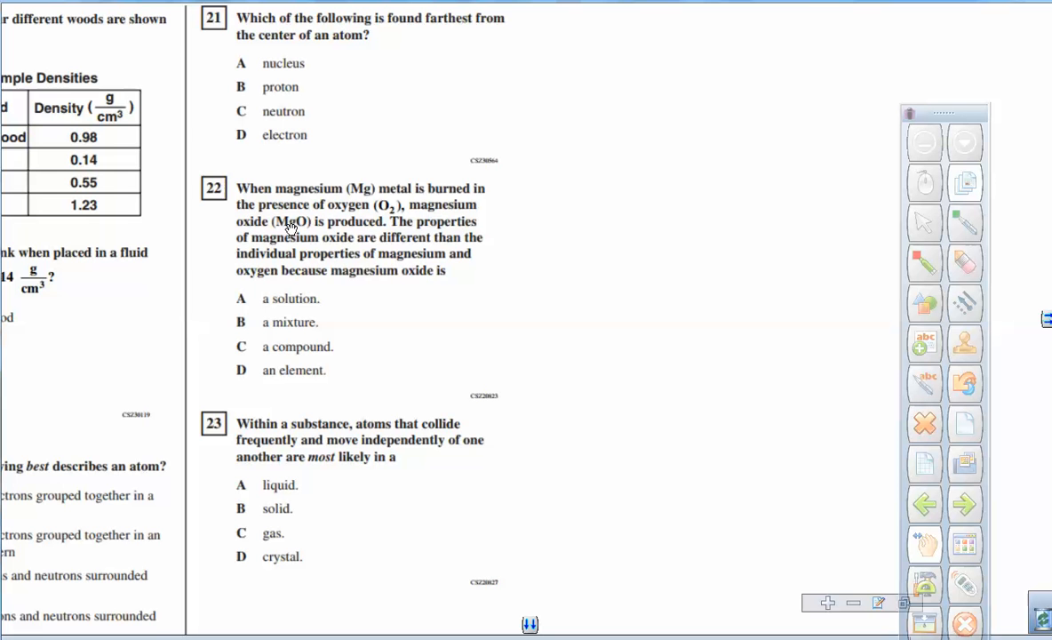
mouse_move(298, 227)
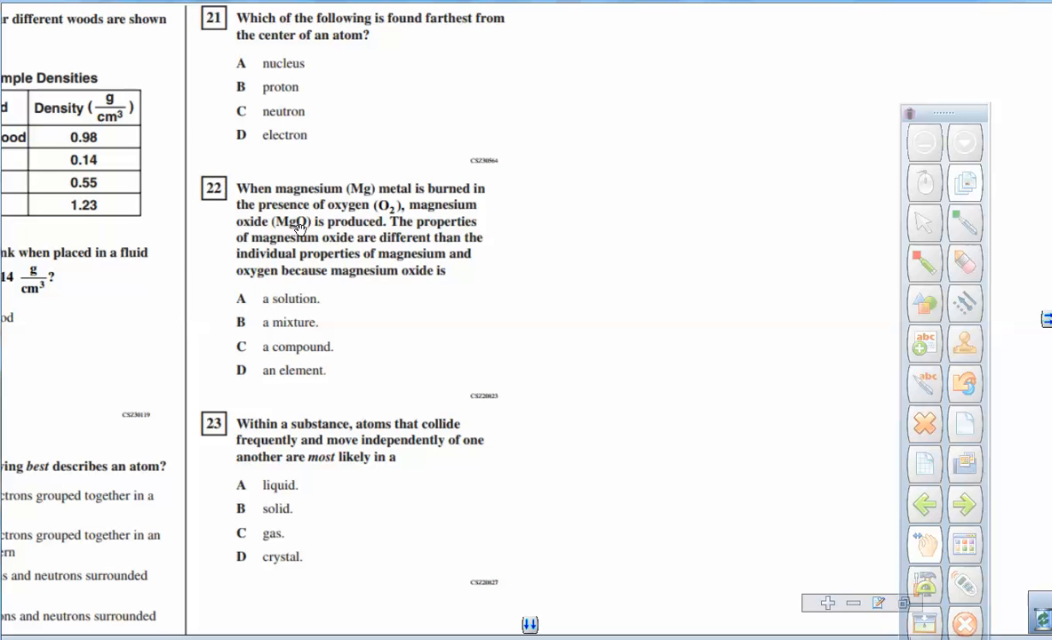
mouse_move(332, 350)
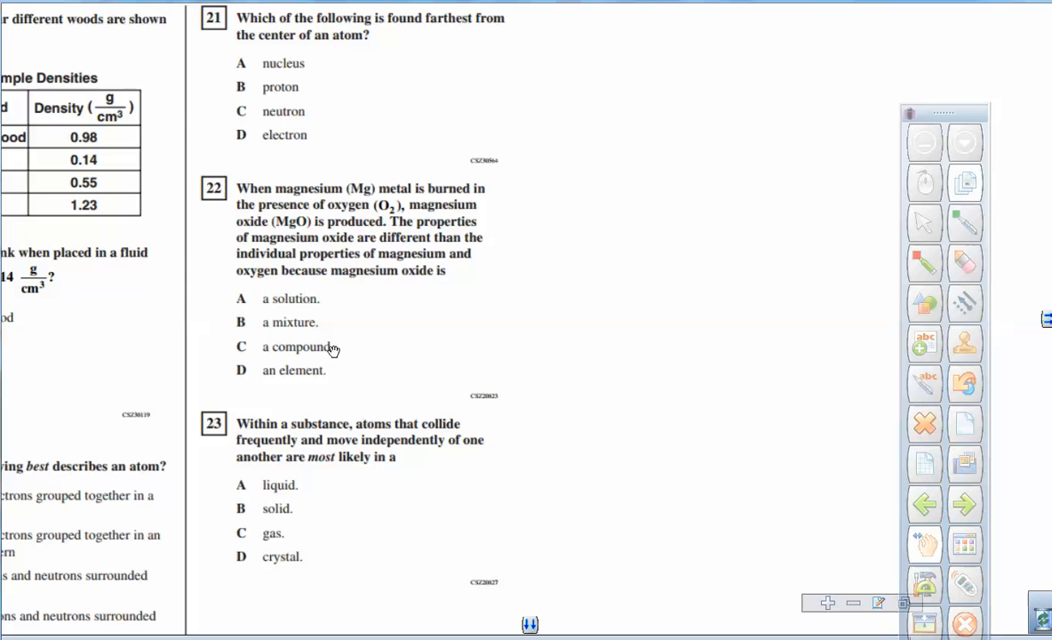
mouse_move(320, 321)
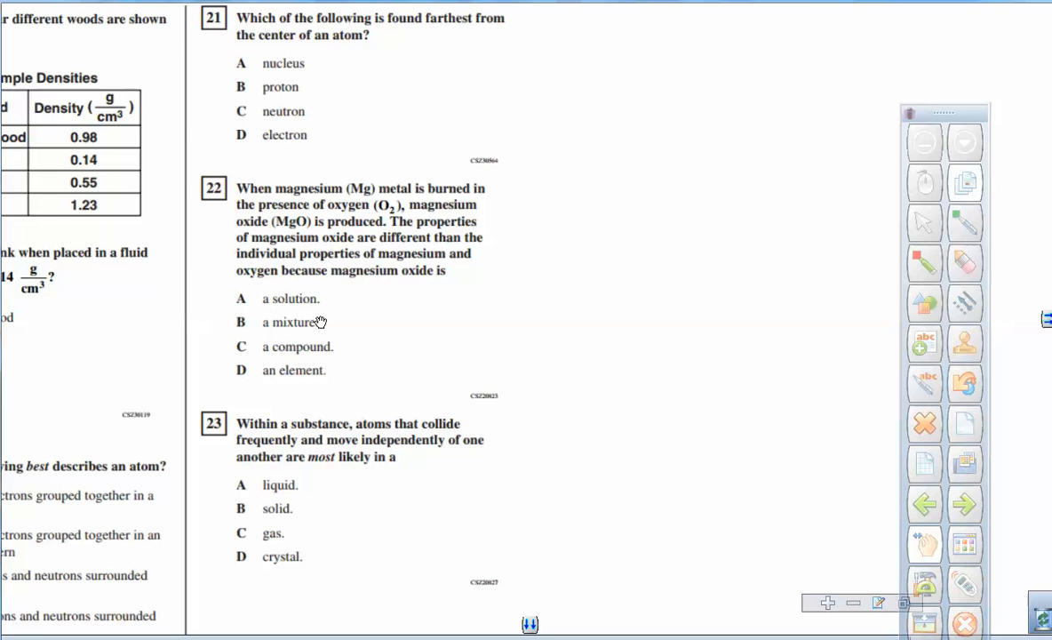
mouse_move(394, 173)
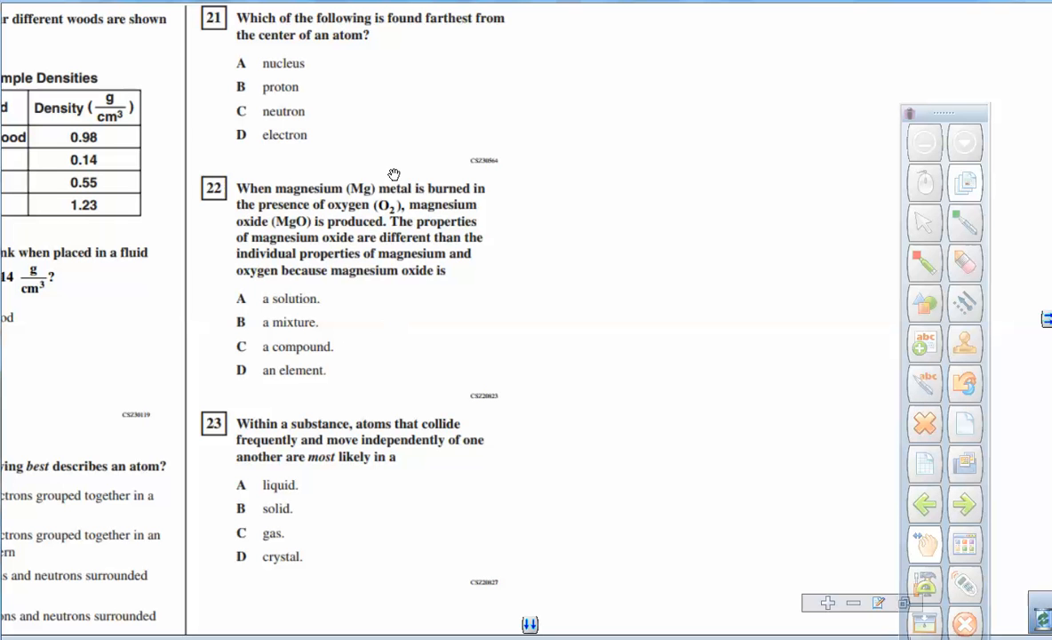
mouse_move(384, 181)
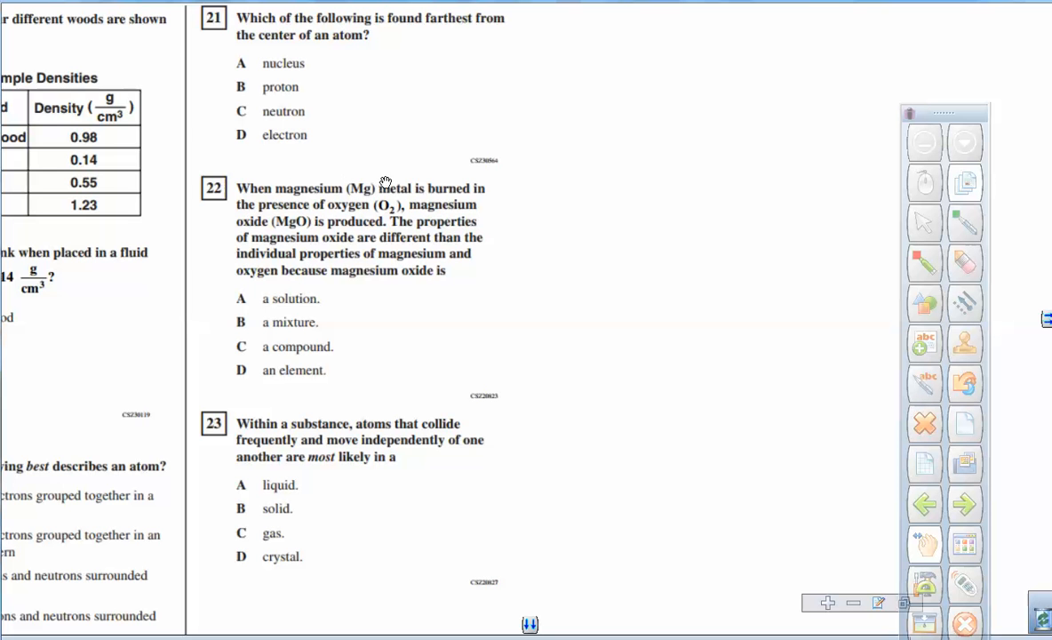
mouse_move(397, 214)
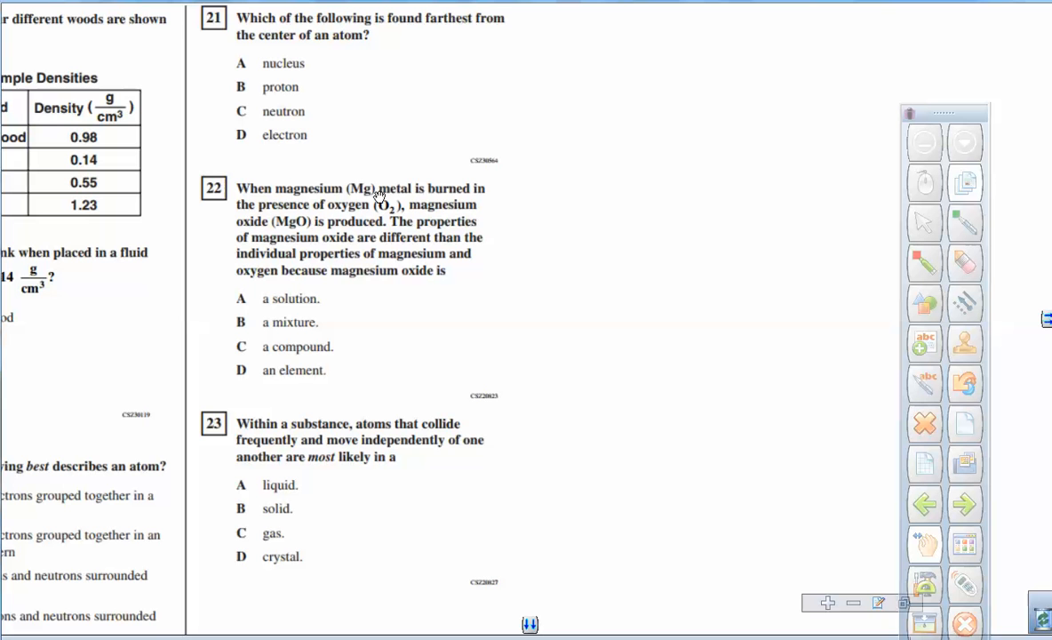
mouse_move(350, 232)
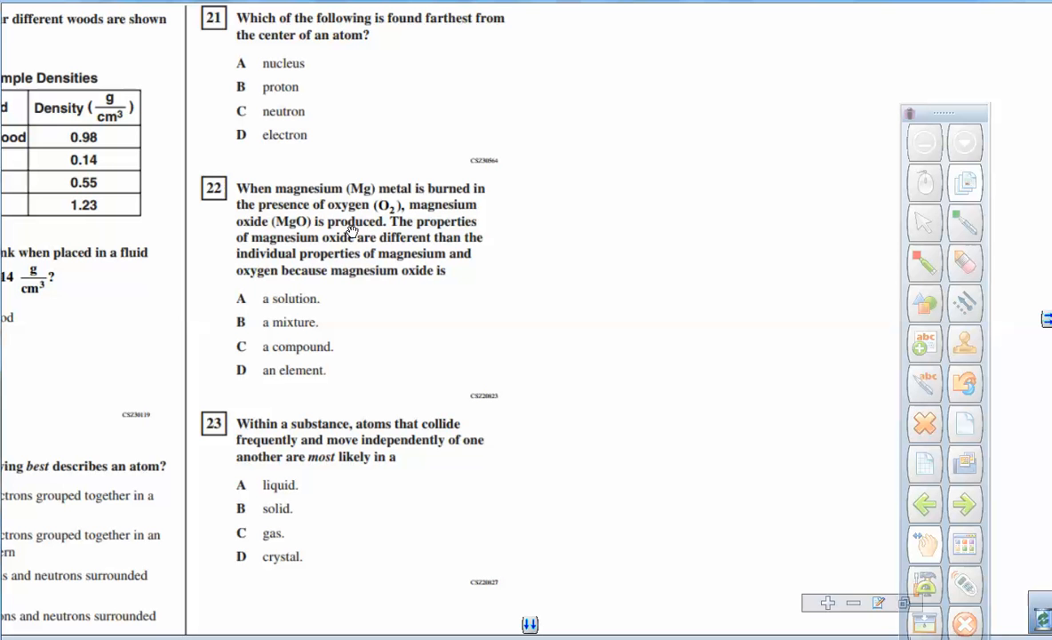
mouse_move(364, 192)
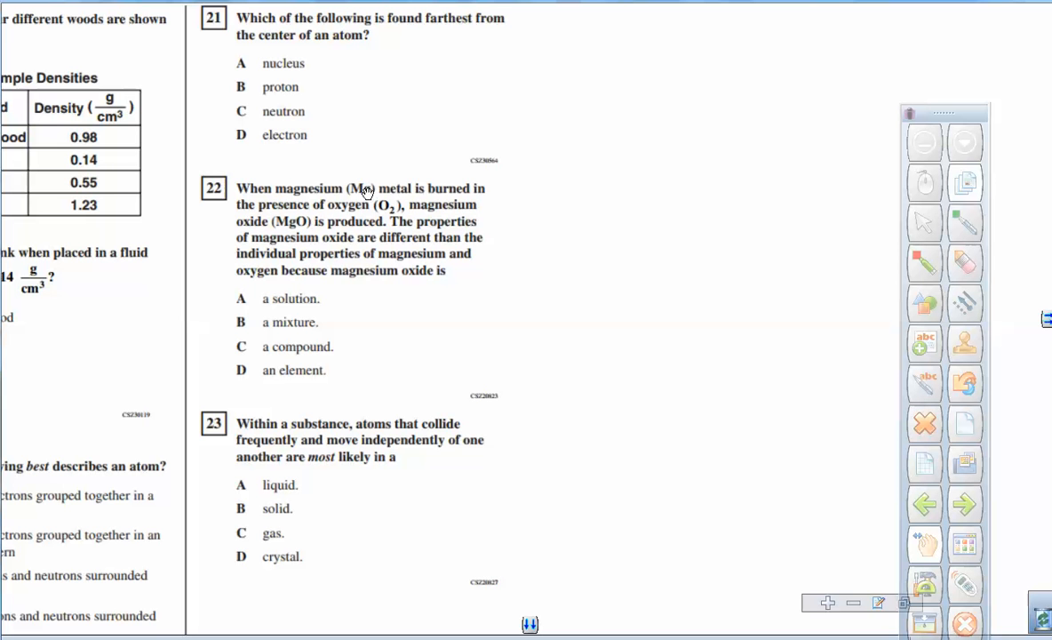
mouse_move(339, 167)
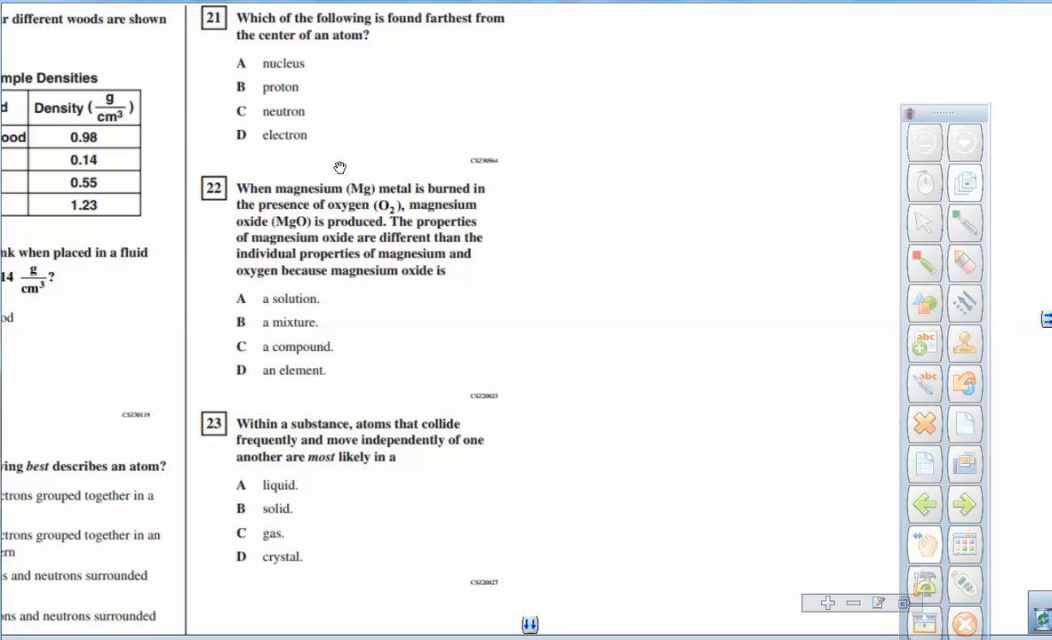
mouse_move(338, 332)
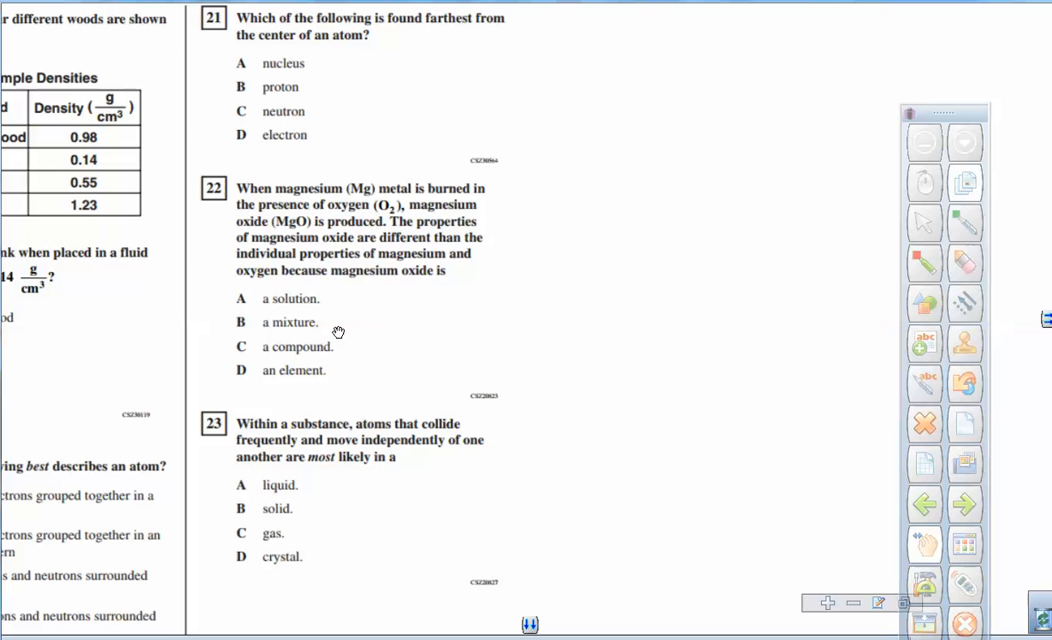
mouse_move(317, 326)
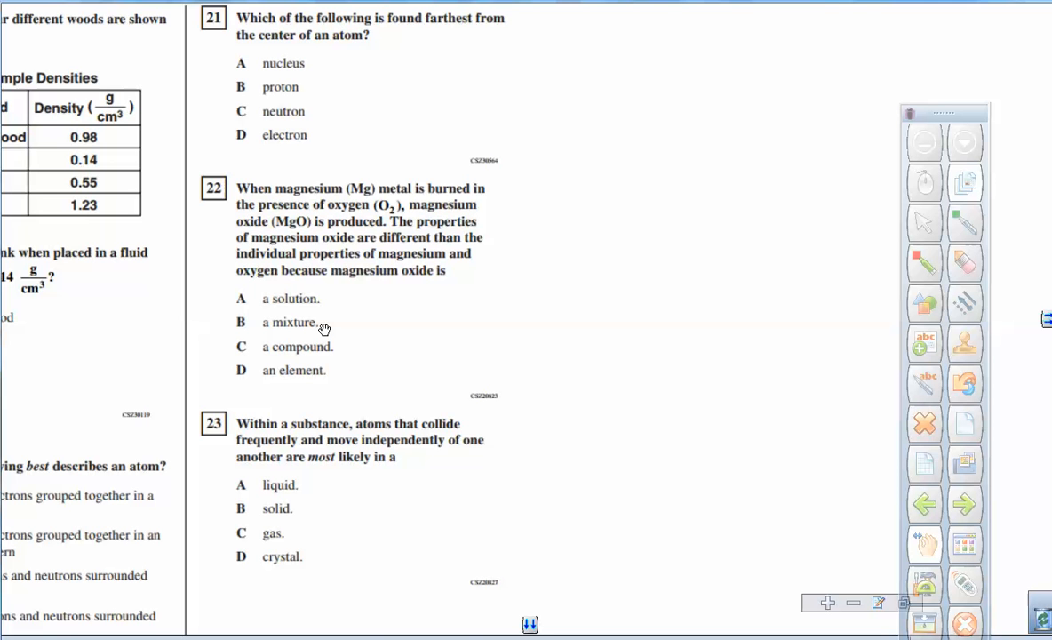
mouse_move(369, 351)
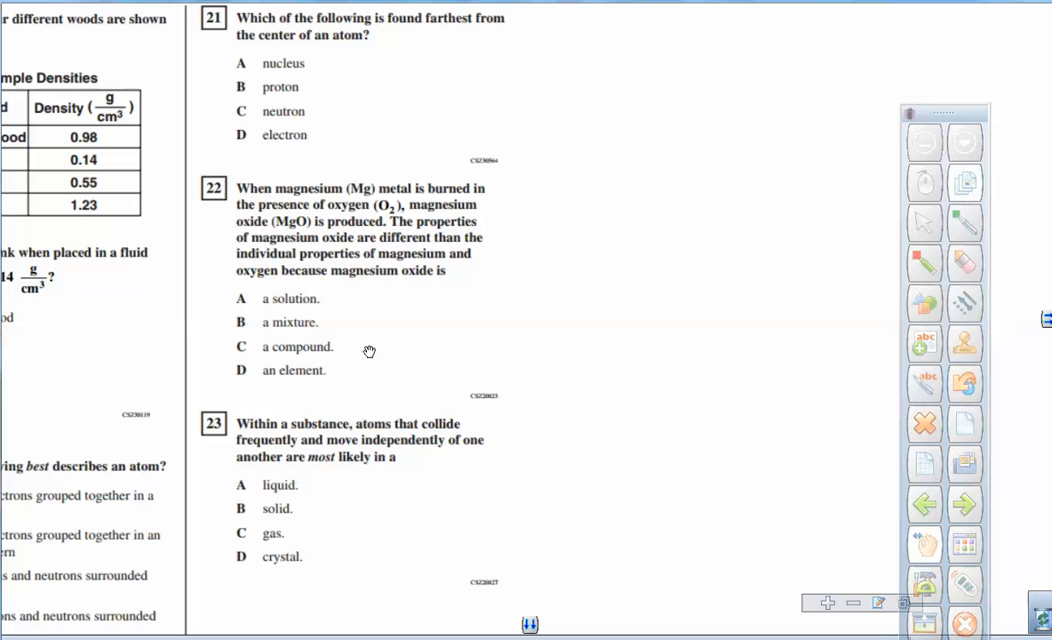
mouse_move(326, 346)
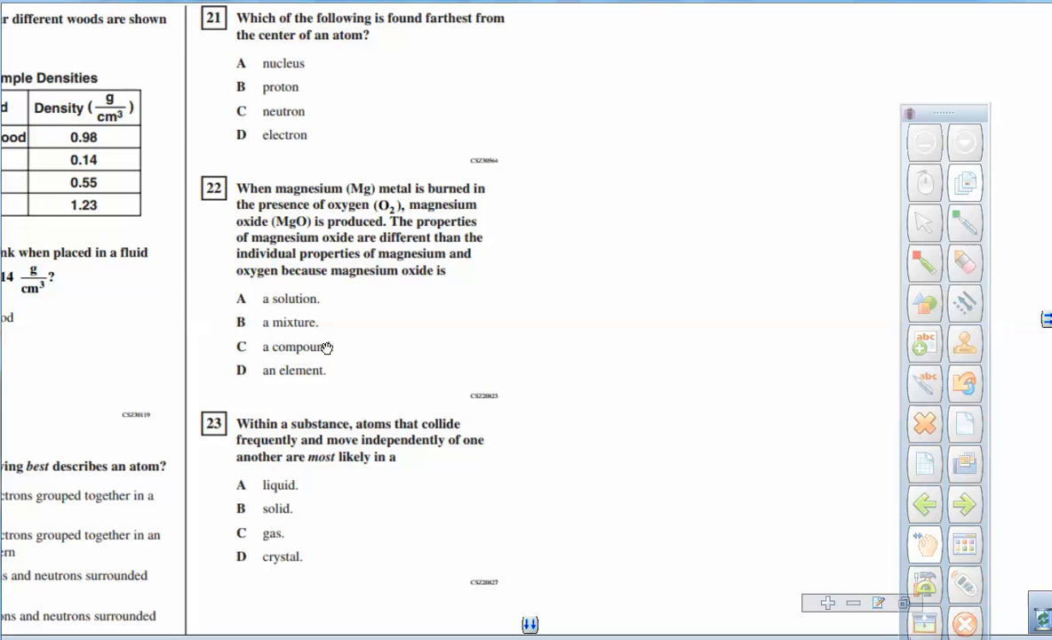
mouse_move(311, 299)
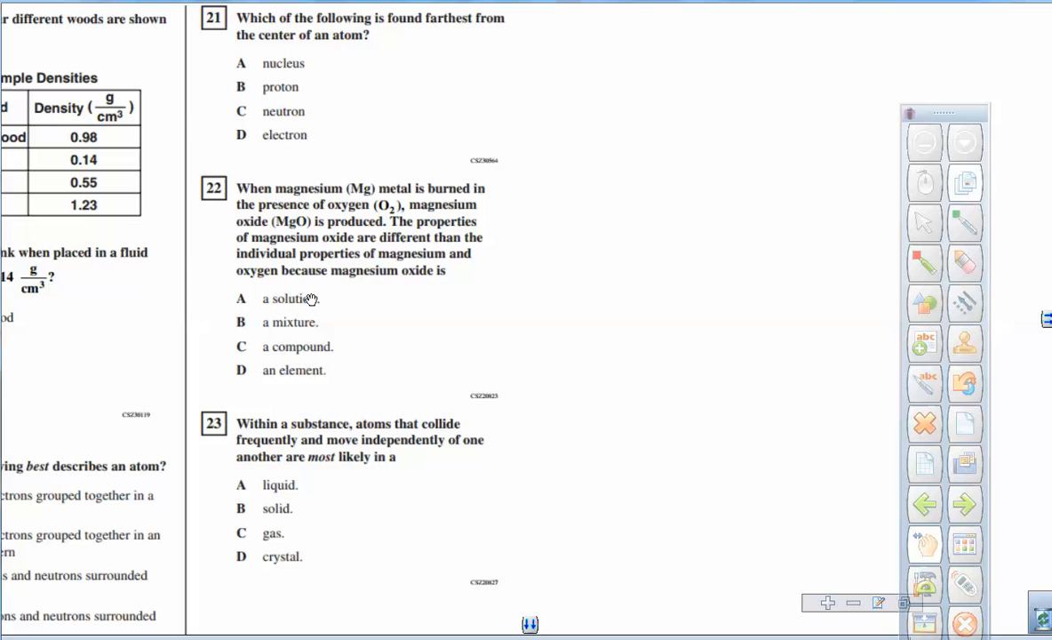
mouse_move(311, 302)
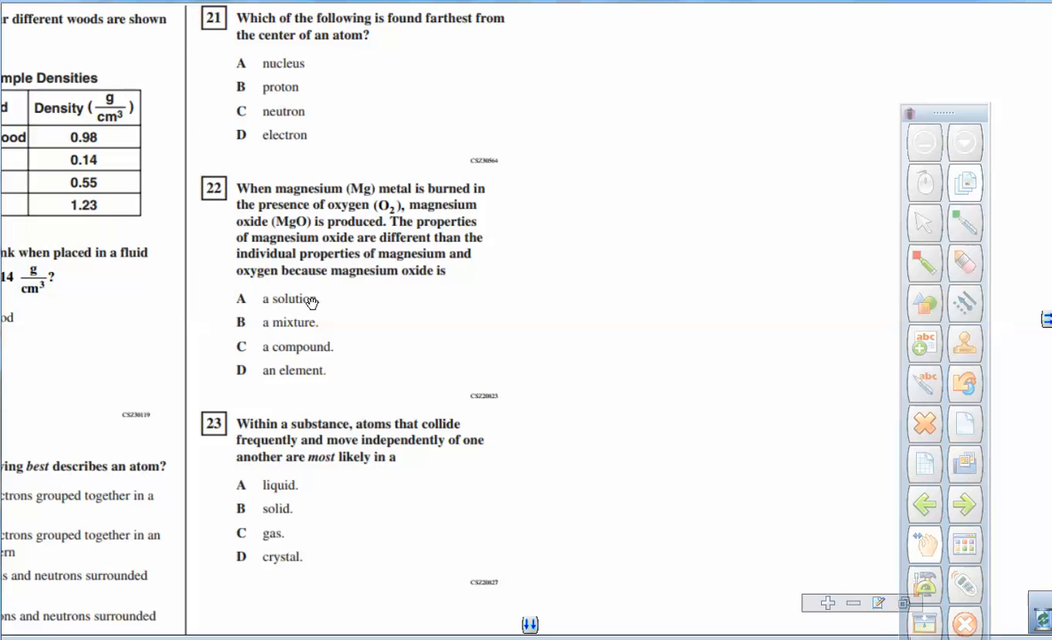
mouse_move(309, 344)
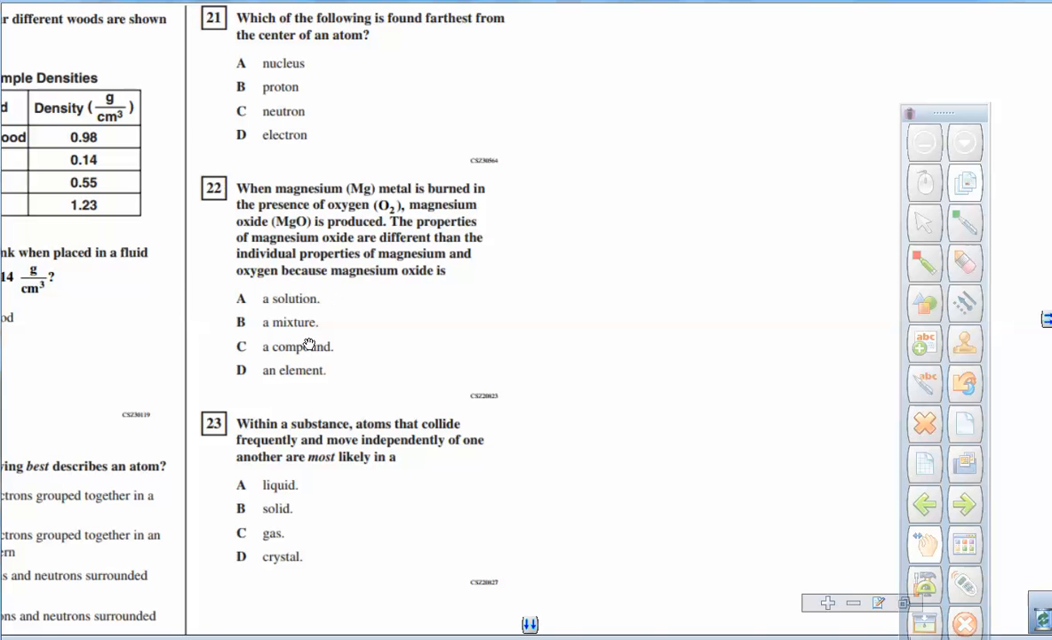
mouse_move(393, 303)
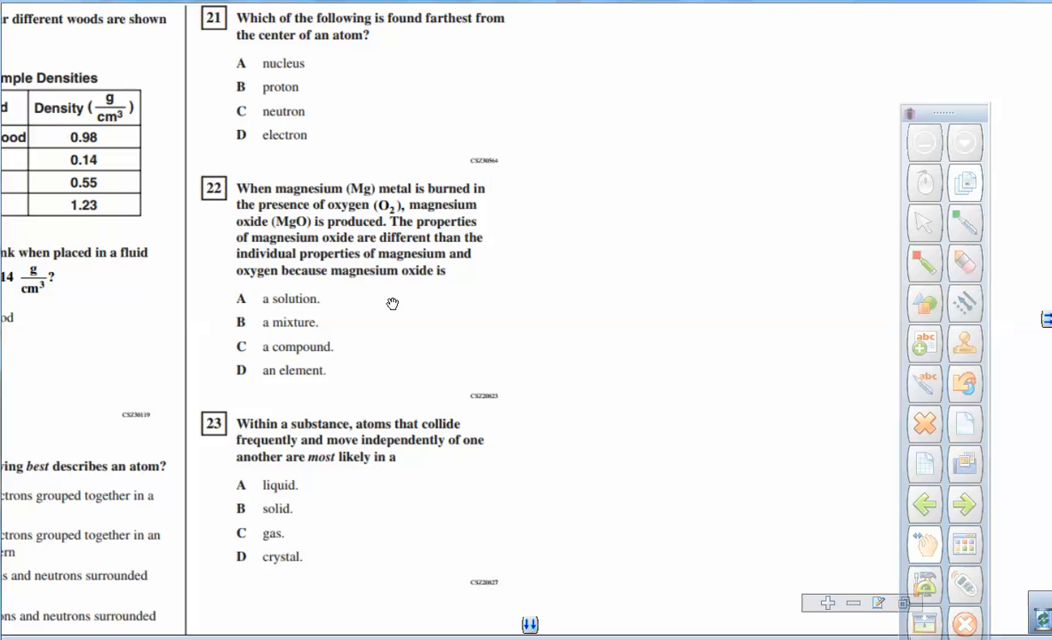
mouse_move(408, 301)
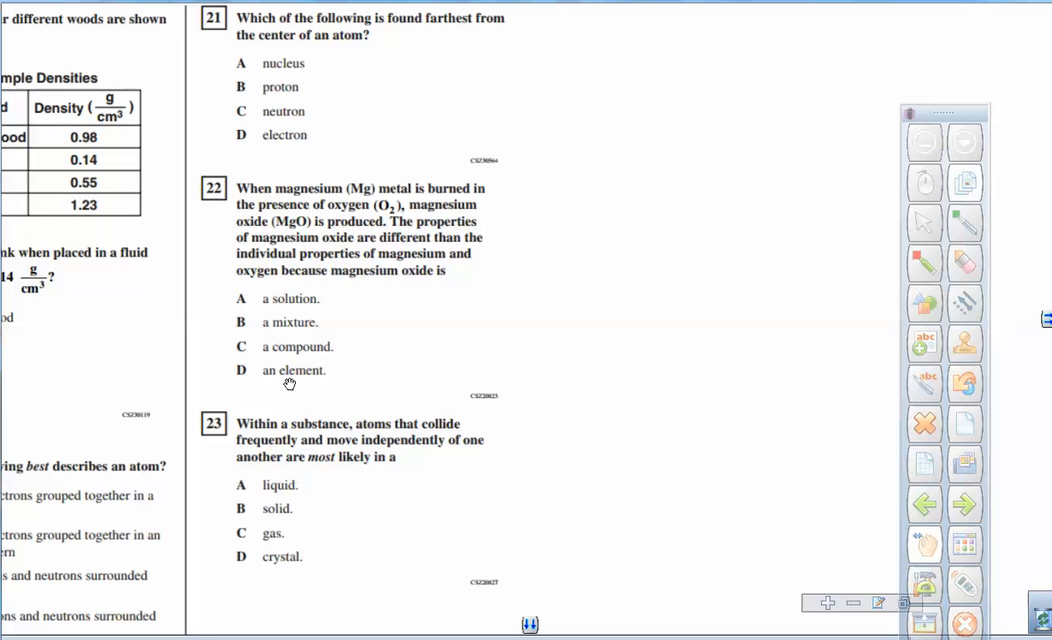
mouse_move(401, 362)
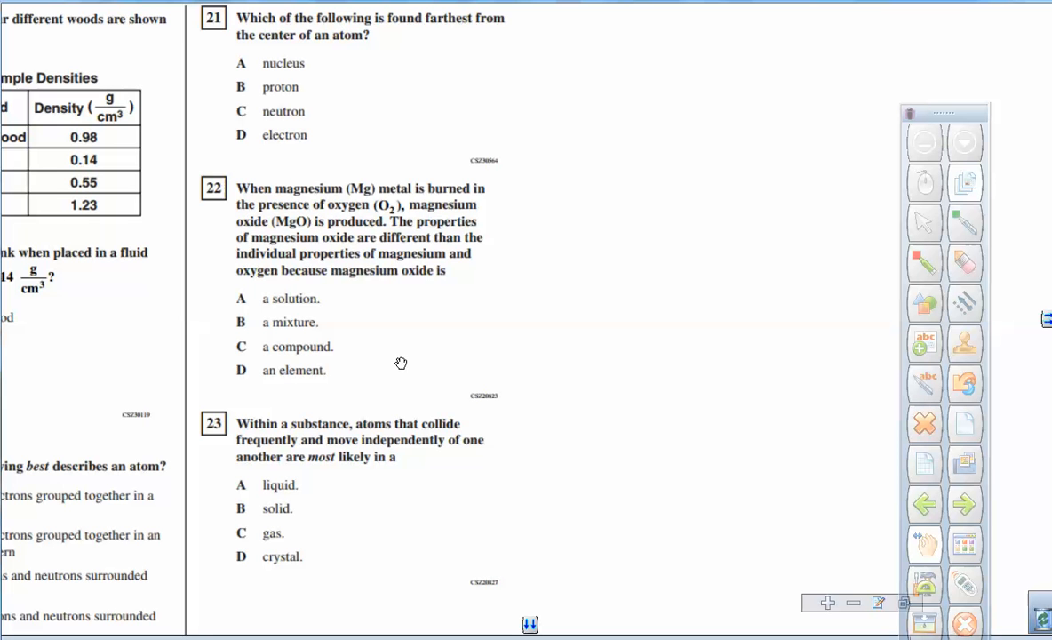
mouse_move(276, 225)
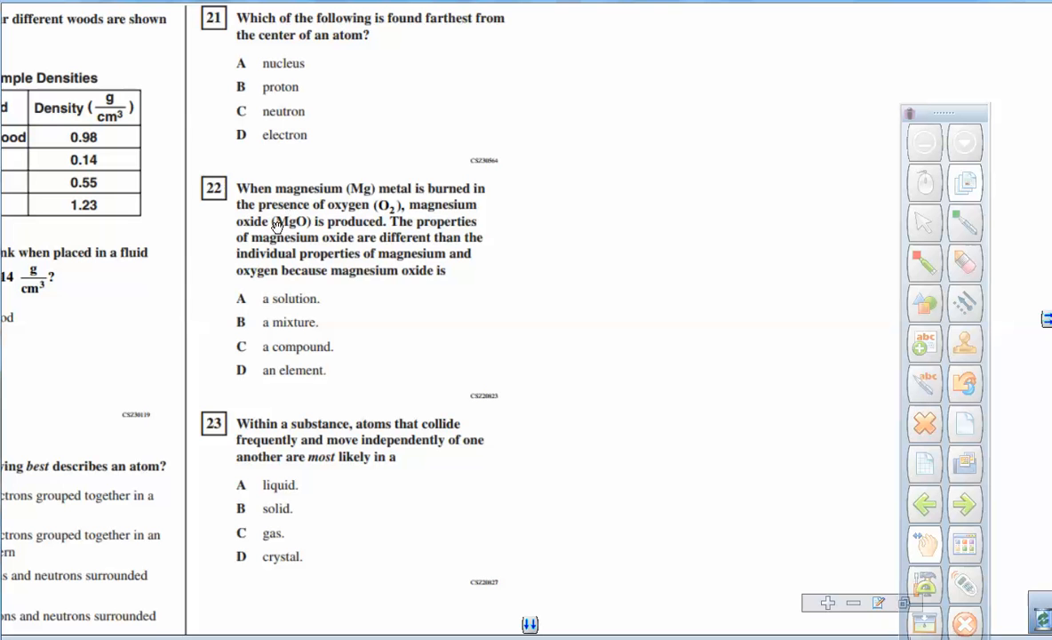
mouse_move(414, 297)
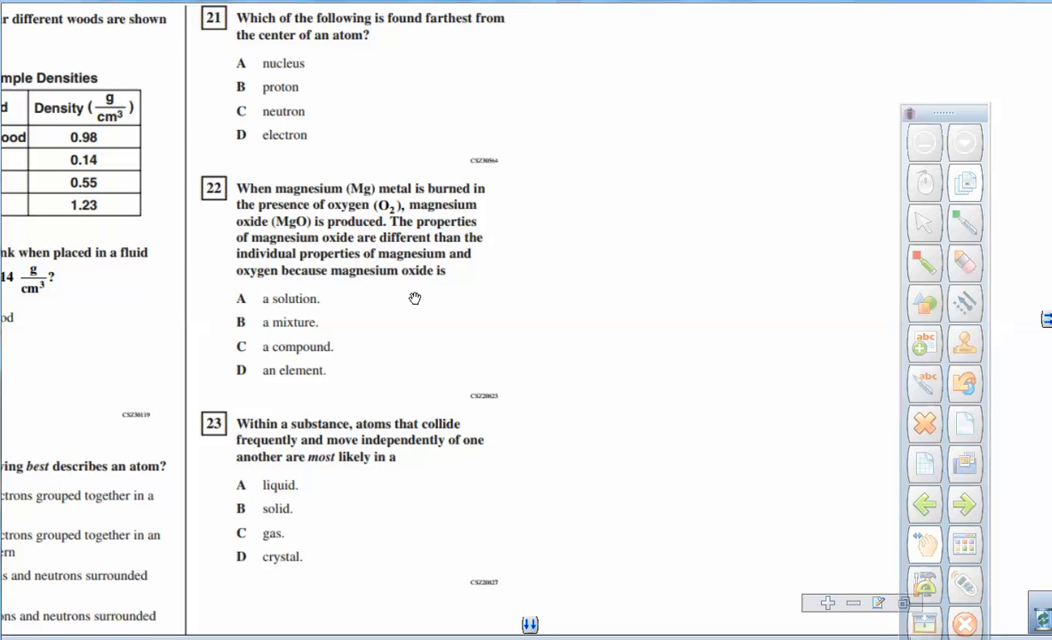
mouse_move(396, 274)
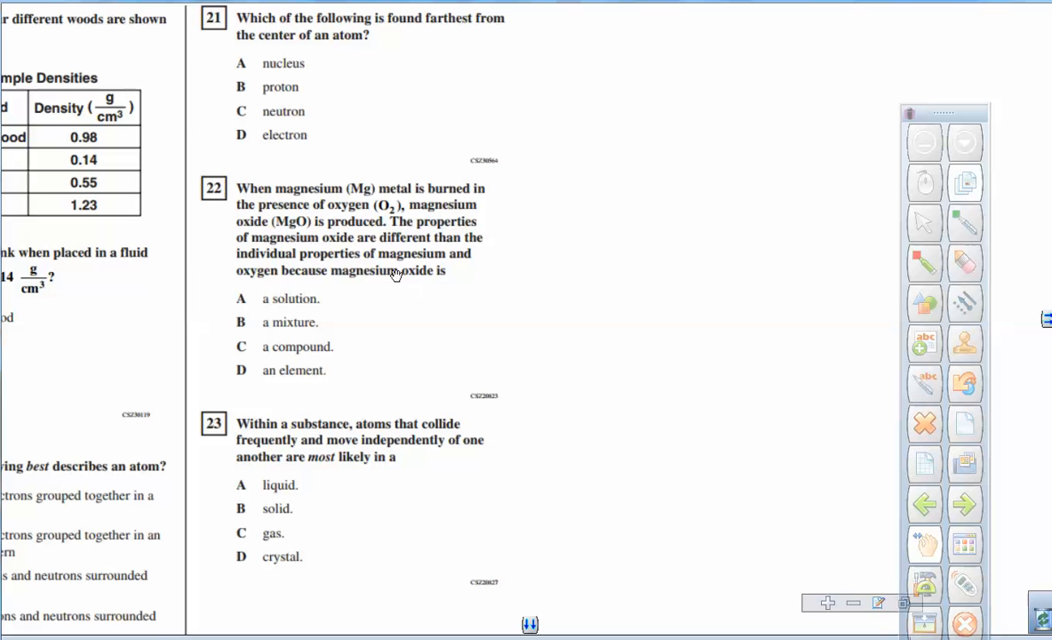
mouse_move(362, 174)
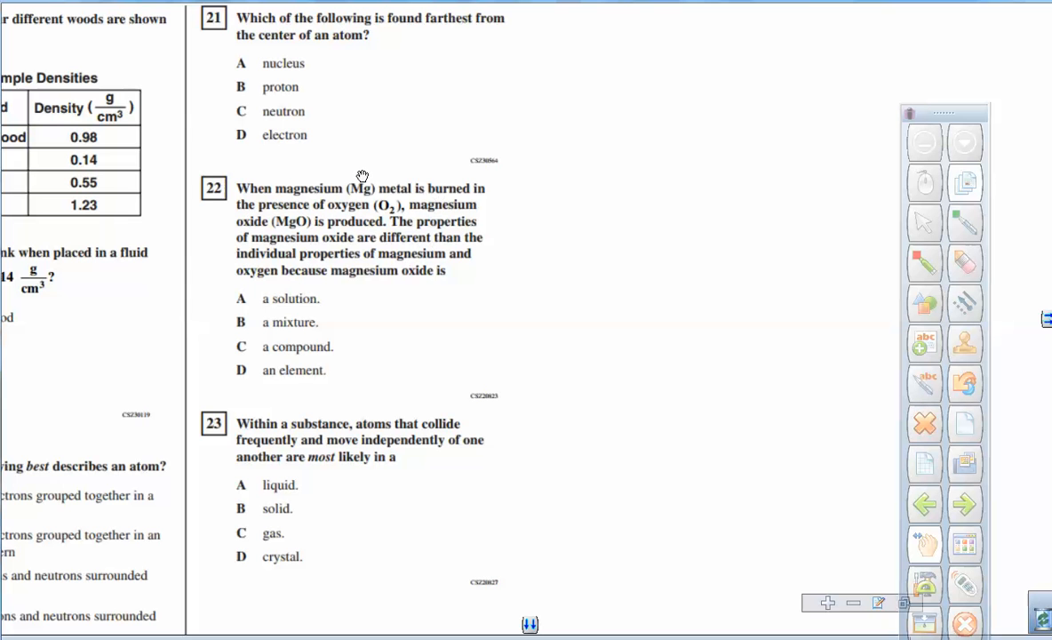
mouse_move(372, 178)
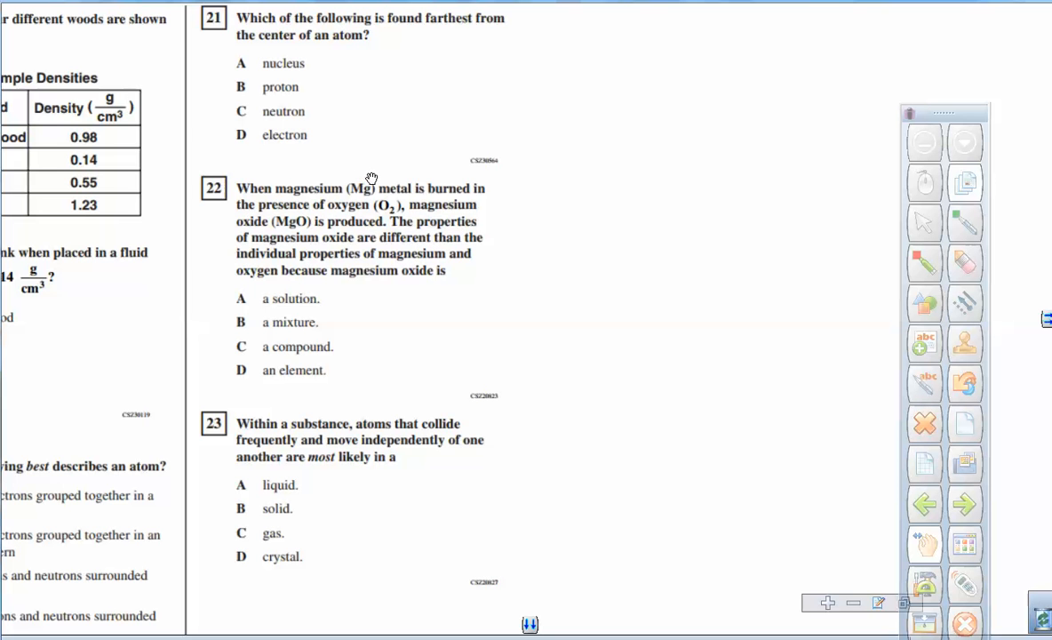
mouse_move(312, 380)
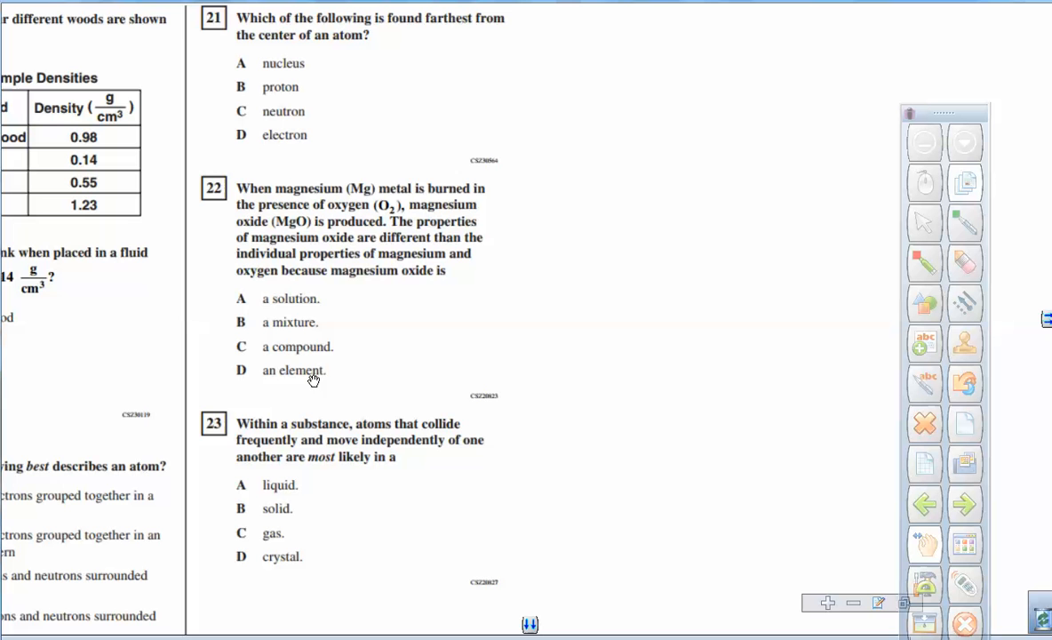
mouse_move(431, 262)
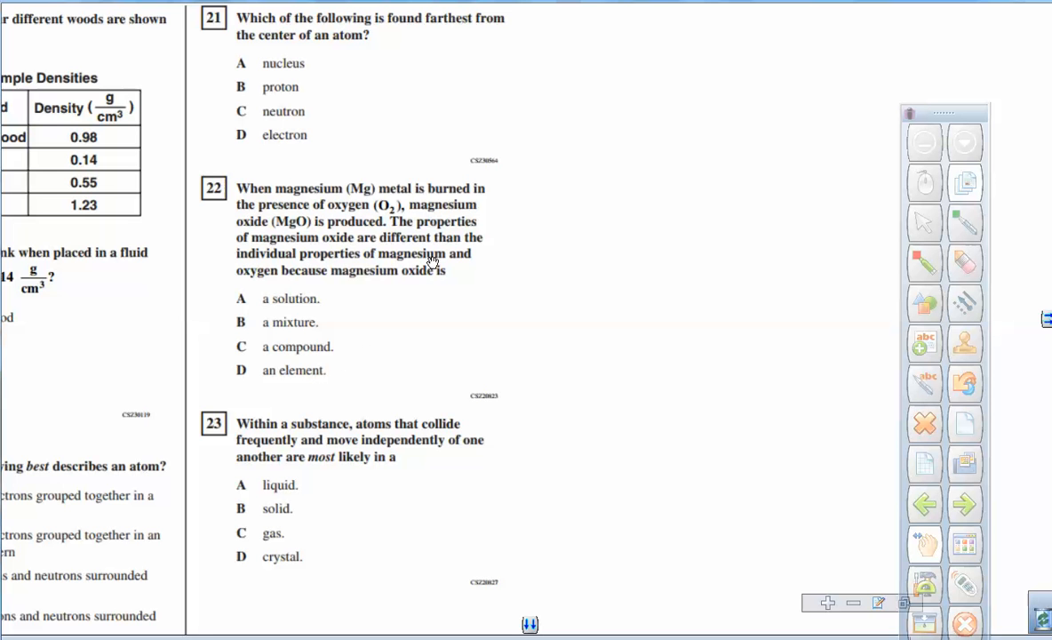
mouse_move(307, 233)
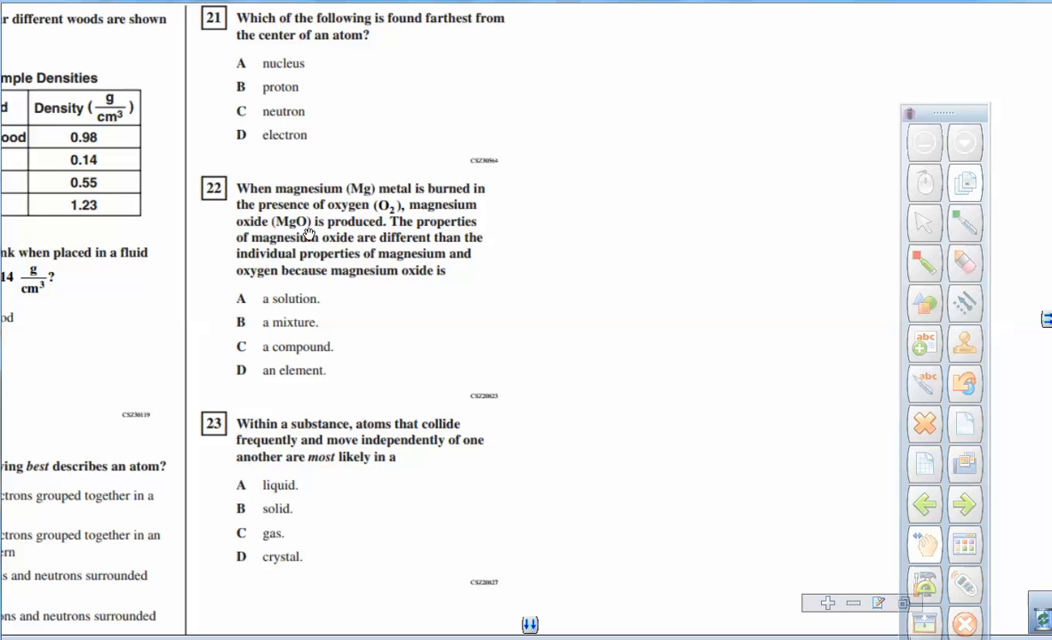
mouse_move(573, 467)
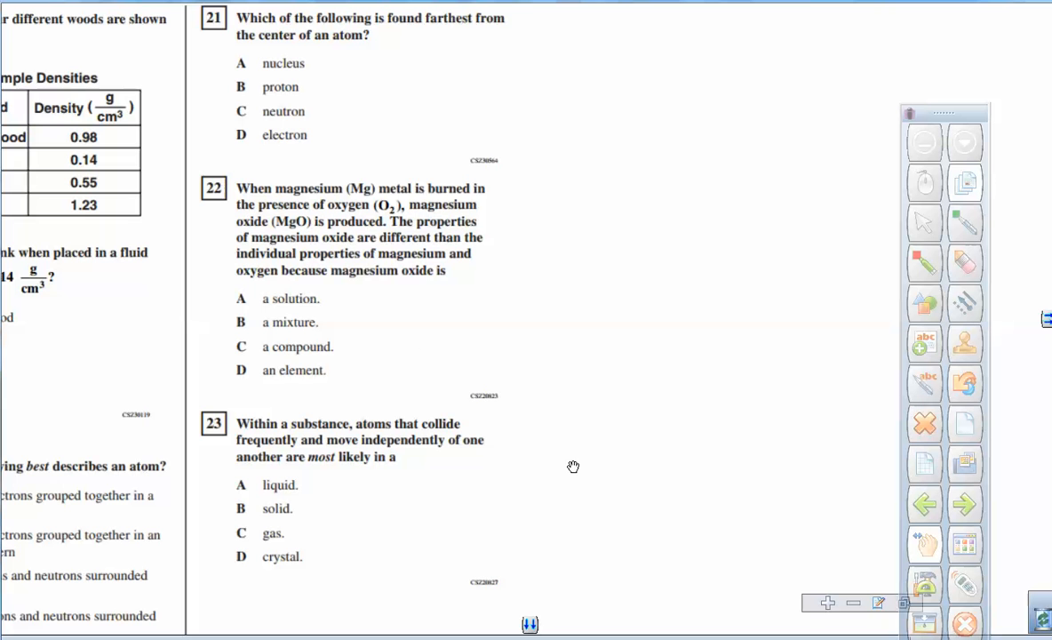
mouse_move(222, 236)
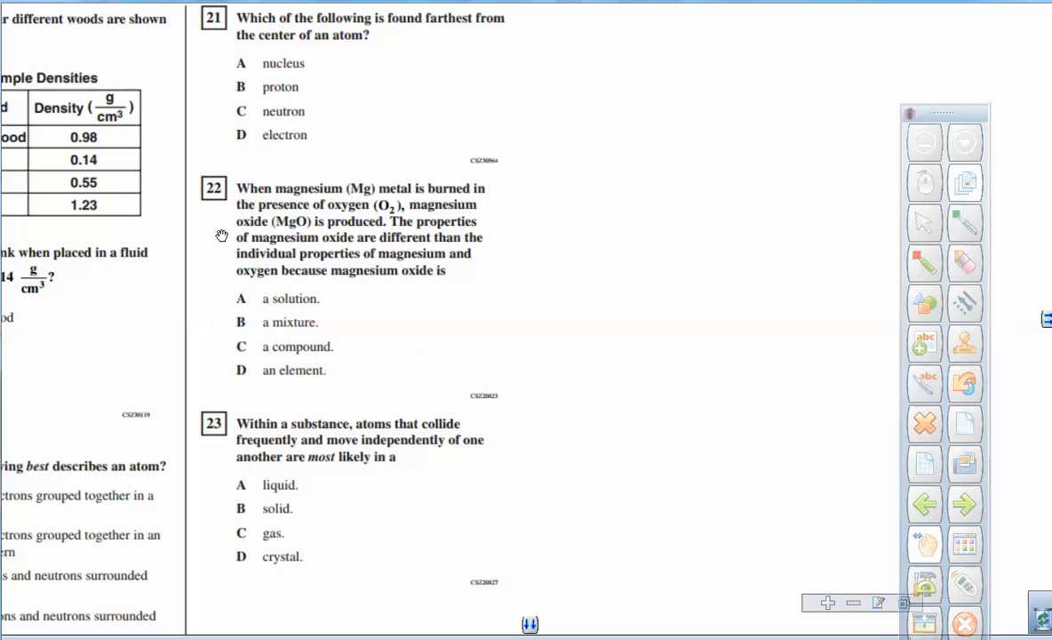
mouse_move(488, 476)
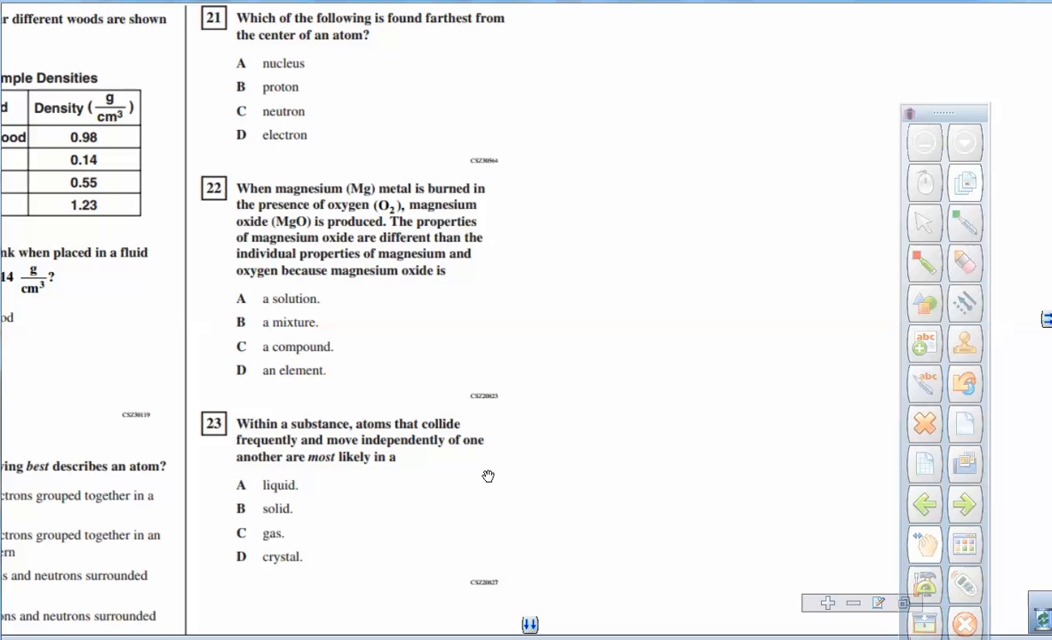
mouse_move(417, 522)
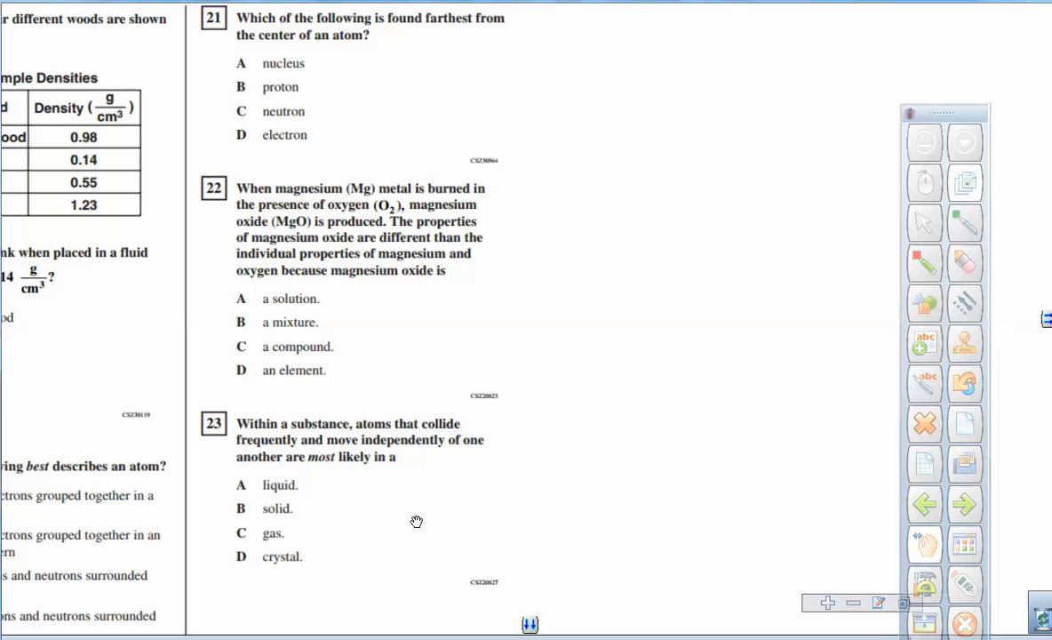
mouse_move(380, 522)
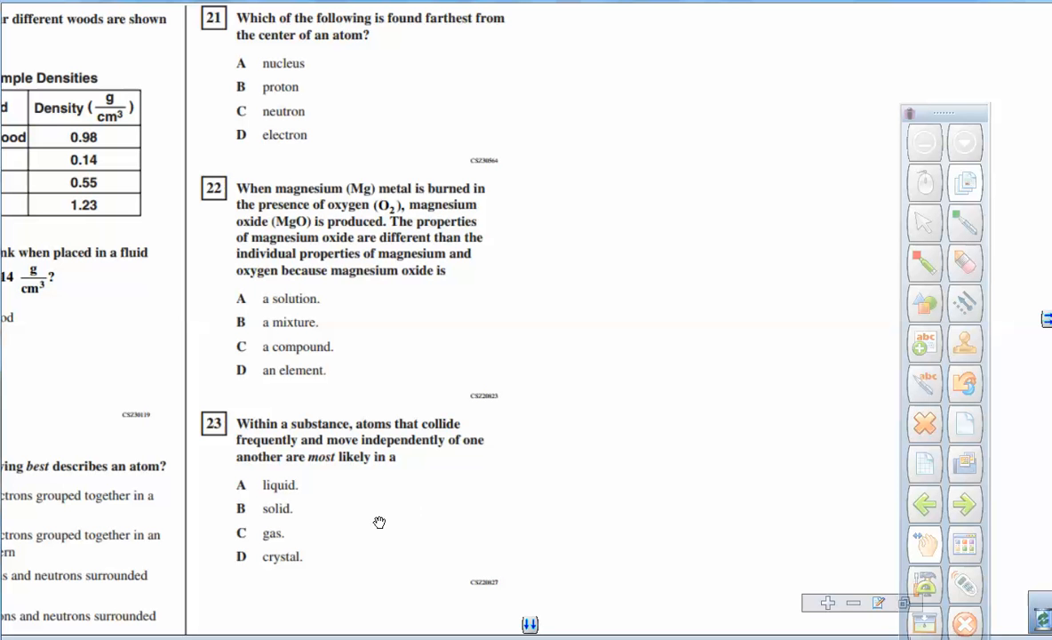
mouse_move(354, 439)
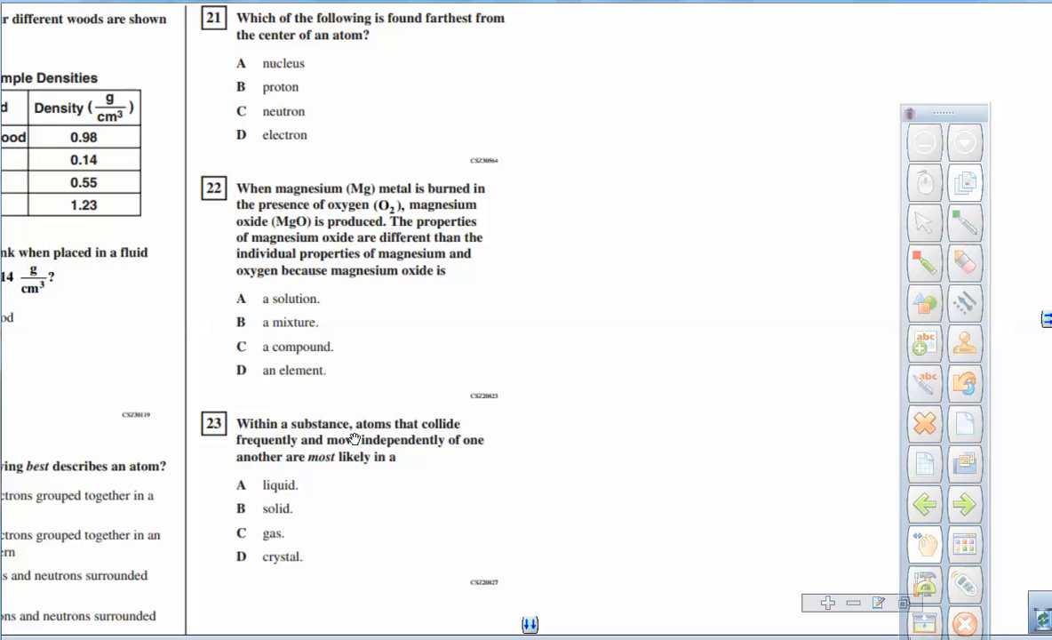
mouse_move(420, 498)
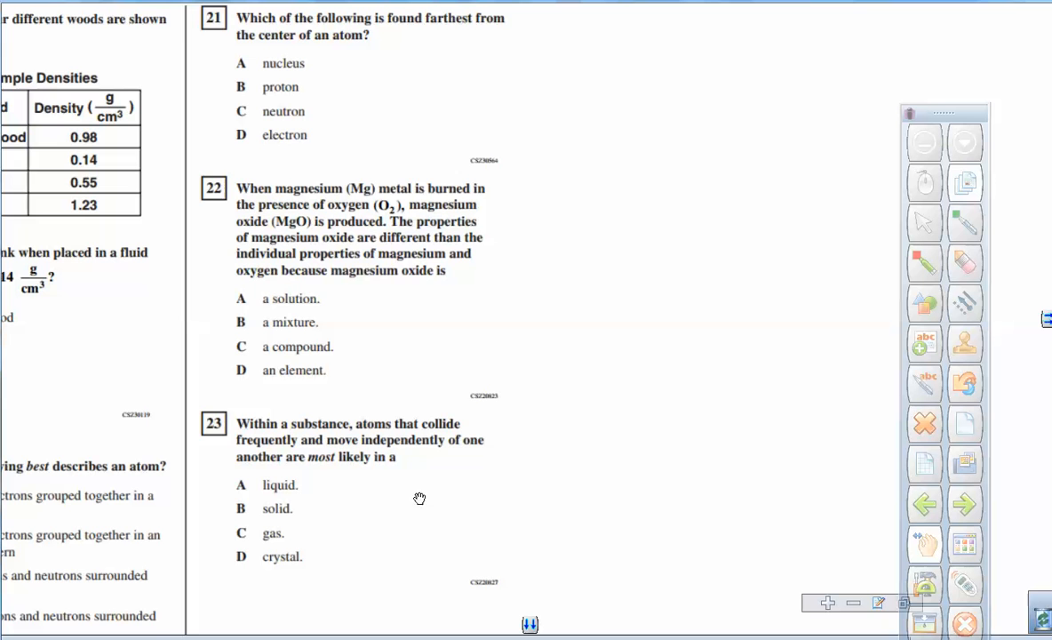
mouse_move(418, 443)
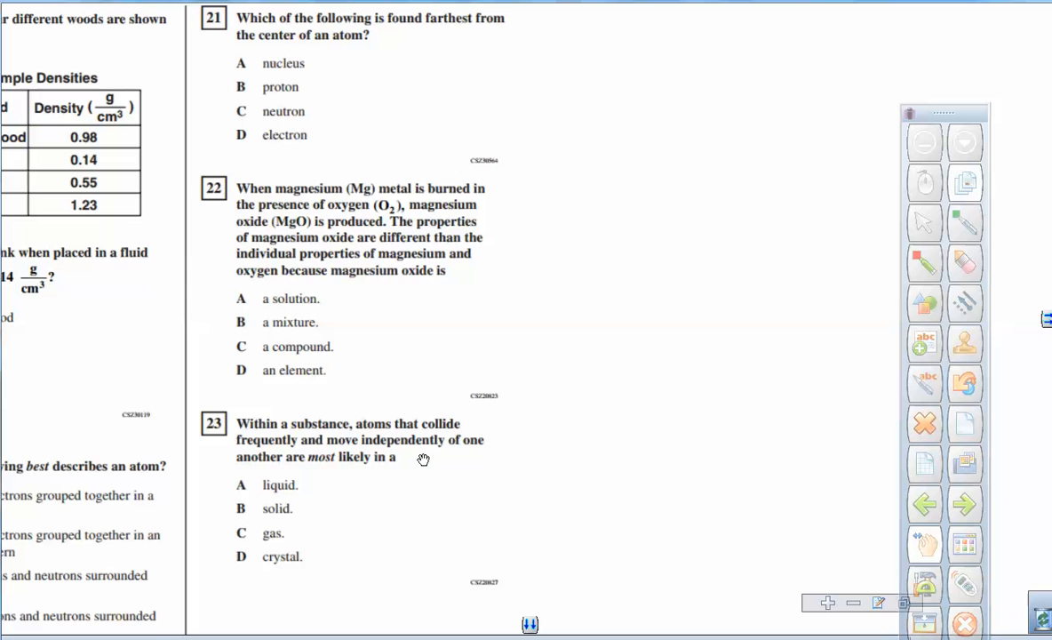
mouse_move(392, 506)
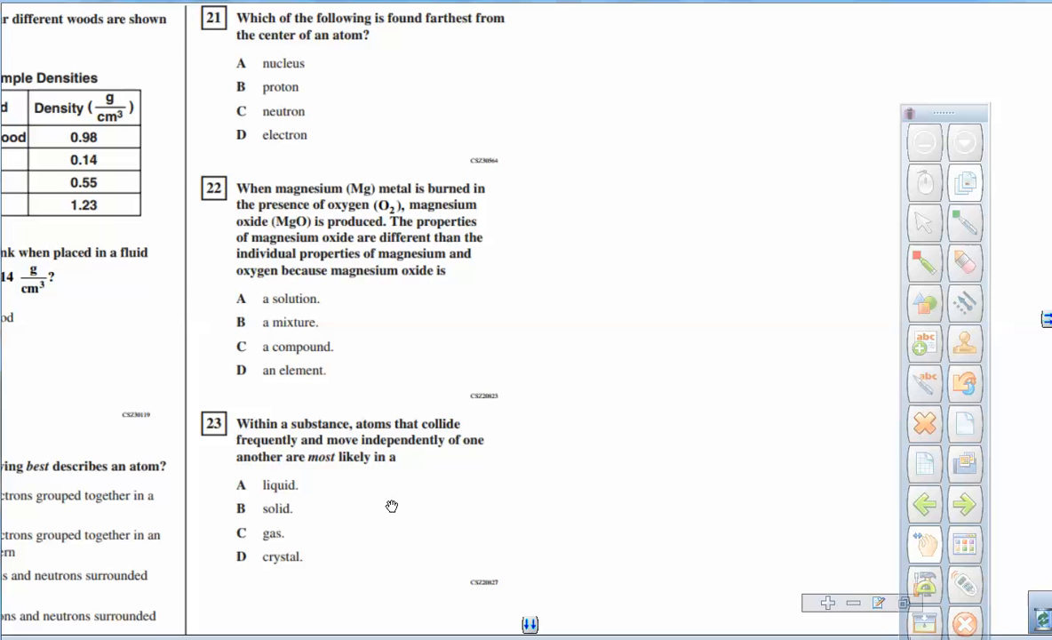
mouse_move(411, 491)
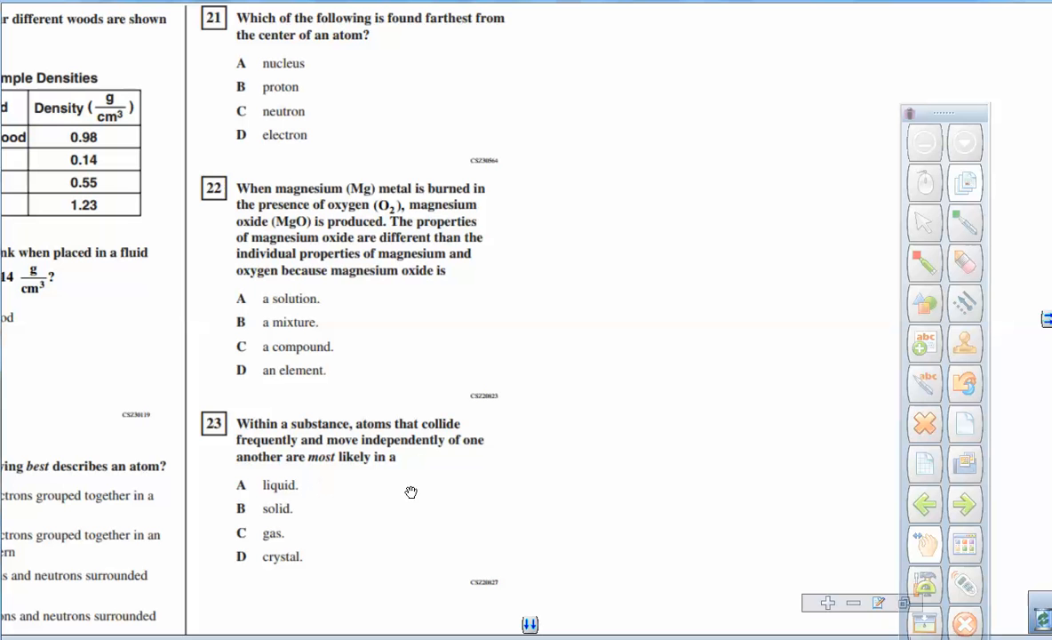
mouse_move(461, 474)
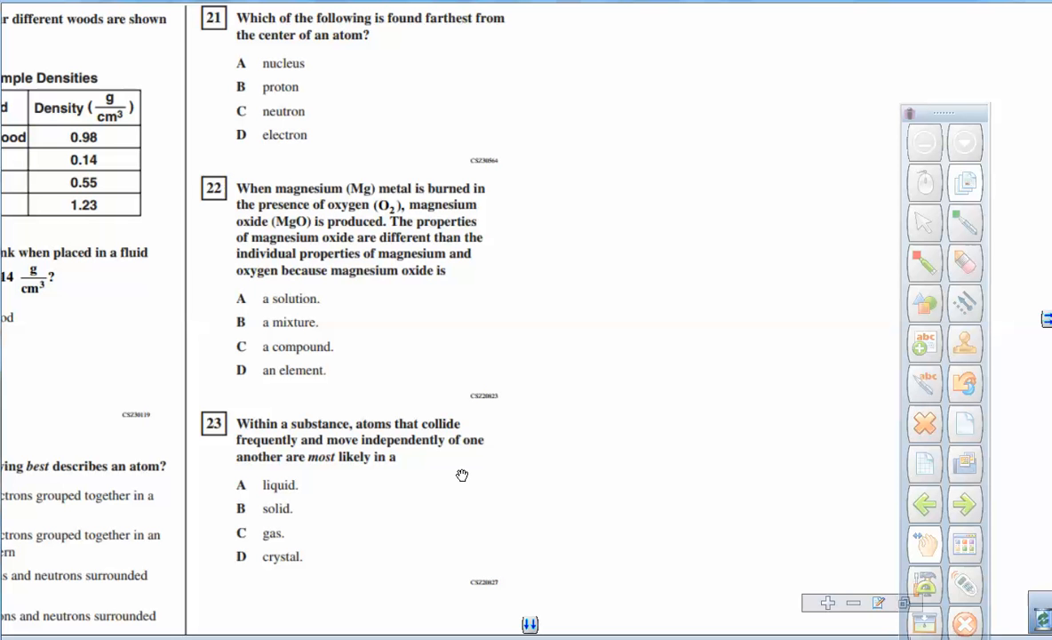
mouse_move(388, 448)
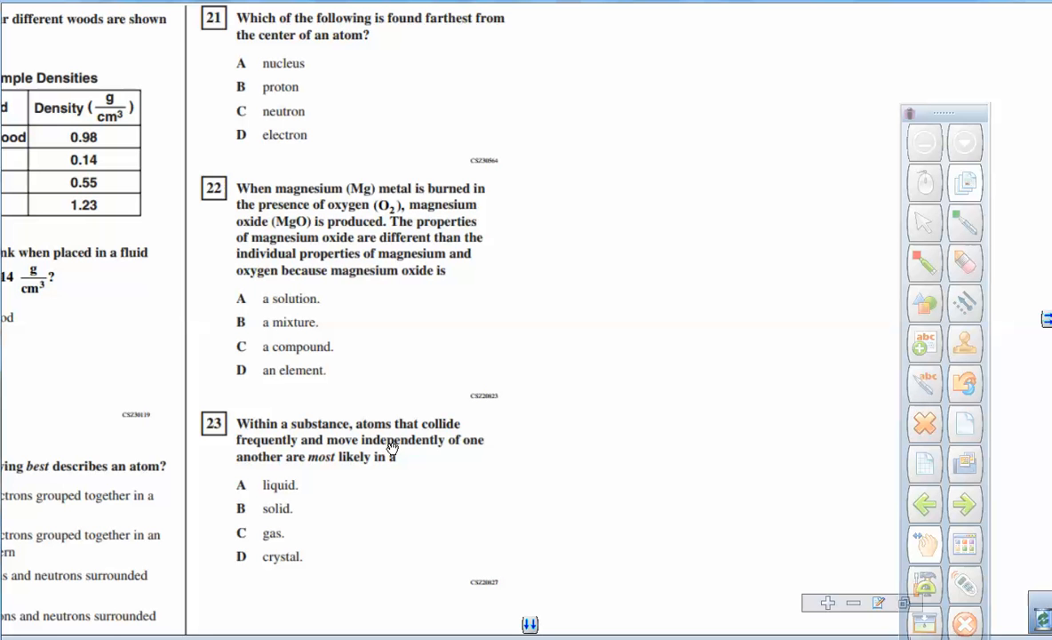
mouse_move(292, 533)
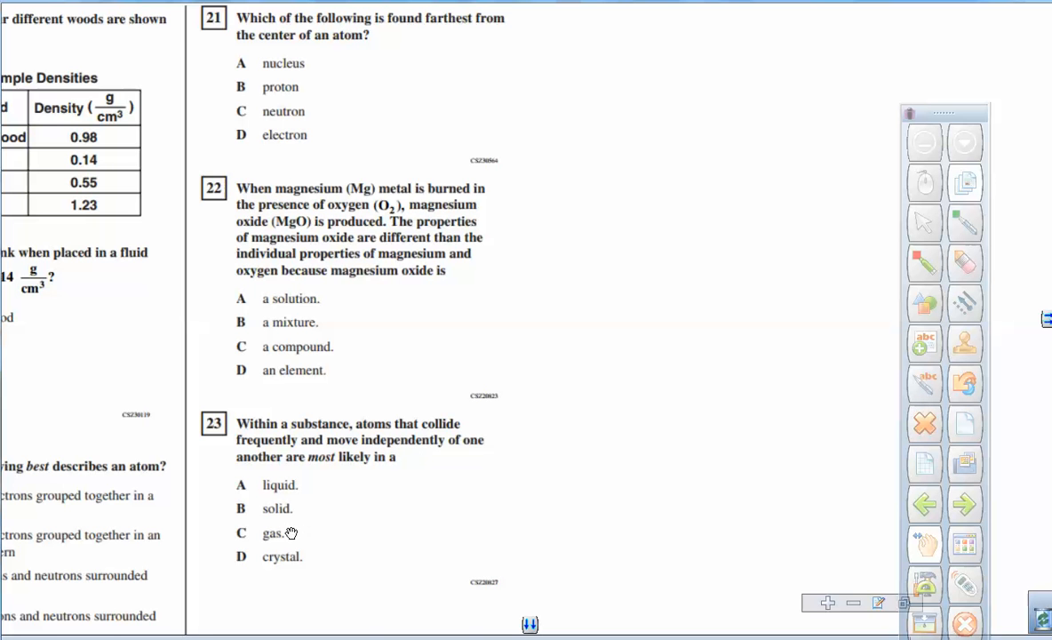
mouse_move(739, 500)
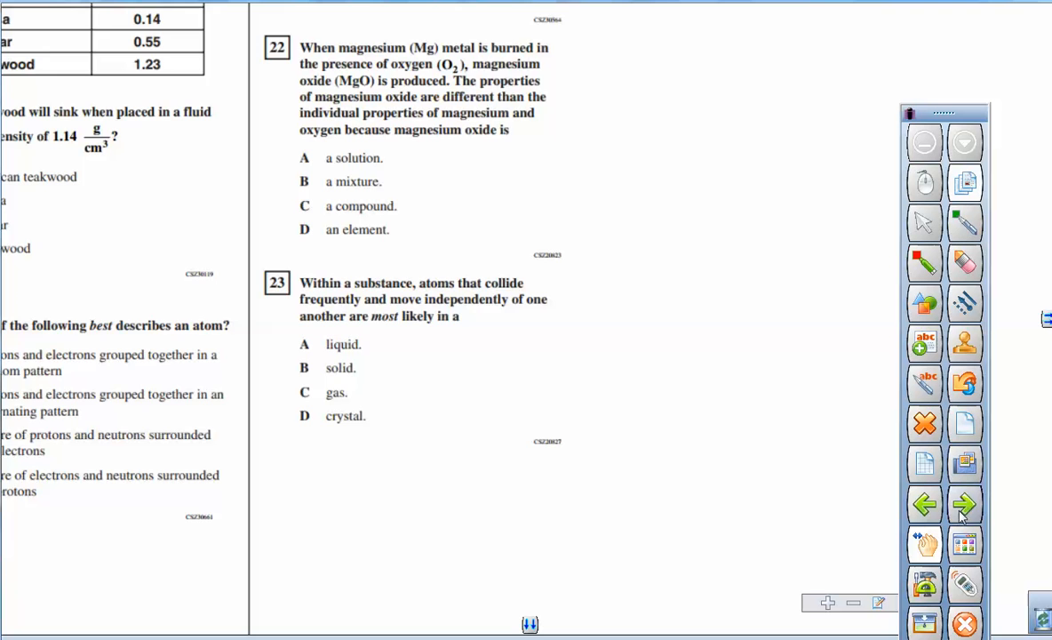
- Advance to the page with questions 24–28 and enlarge the acetic acid question area
click(964, 505)
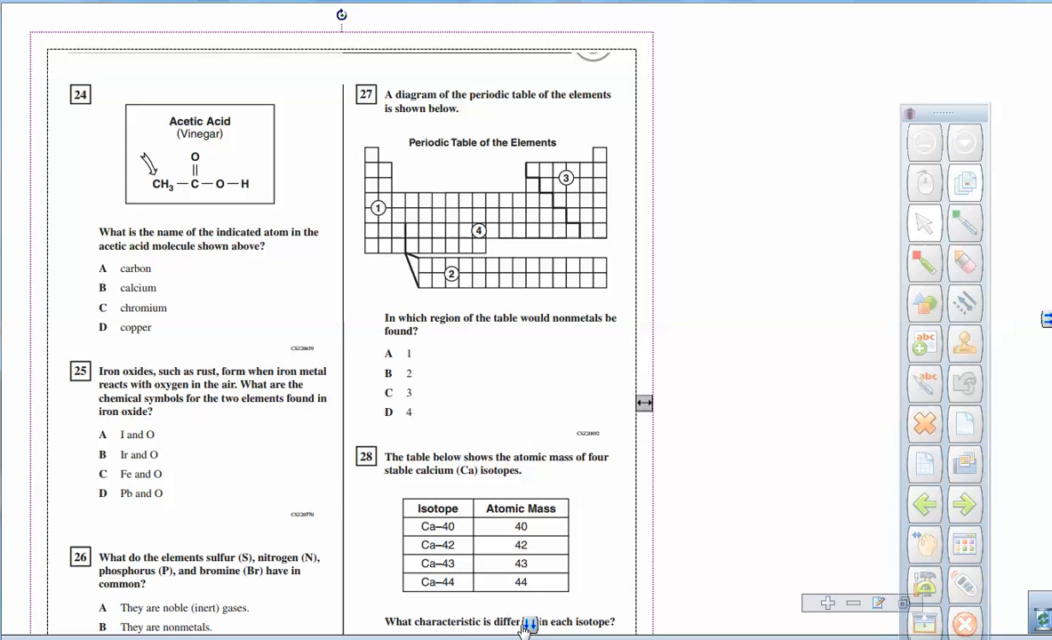
scroll(down, 3)
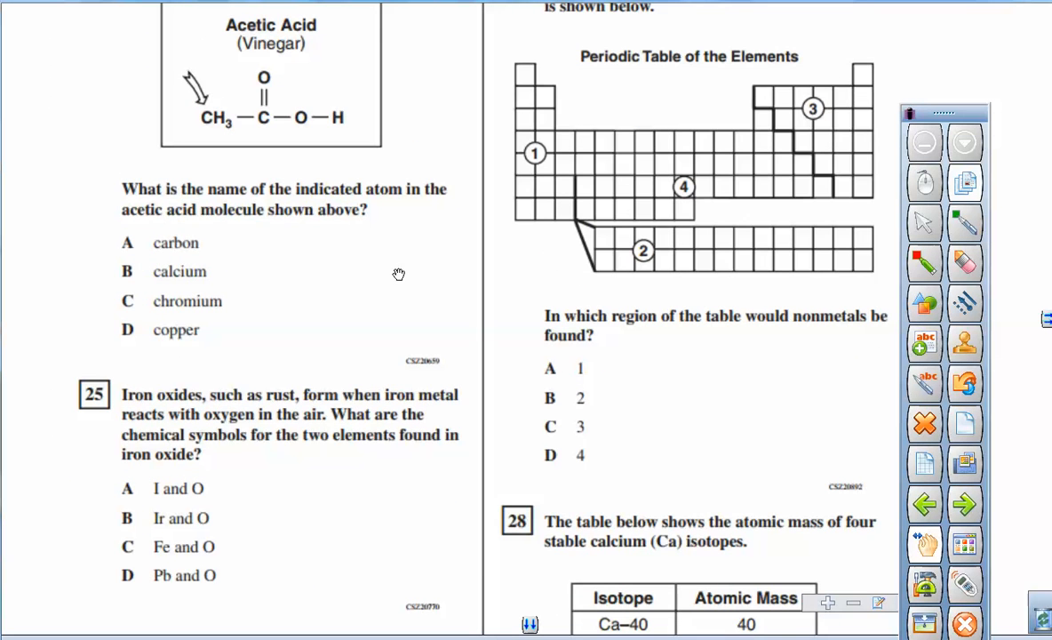
mouse_move(207, 120)
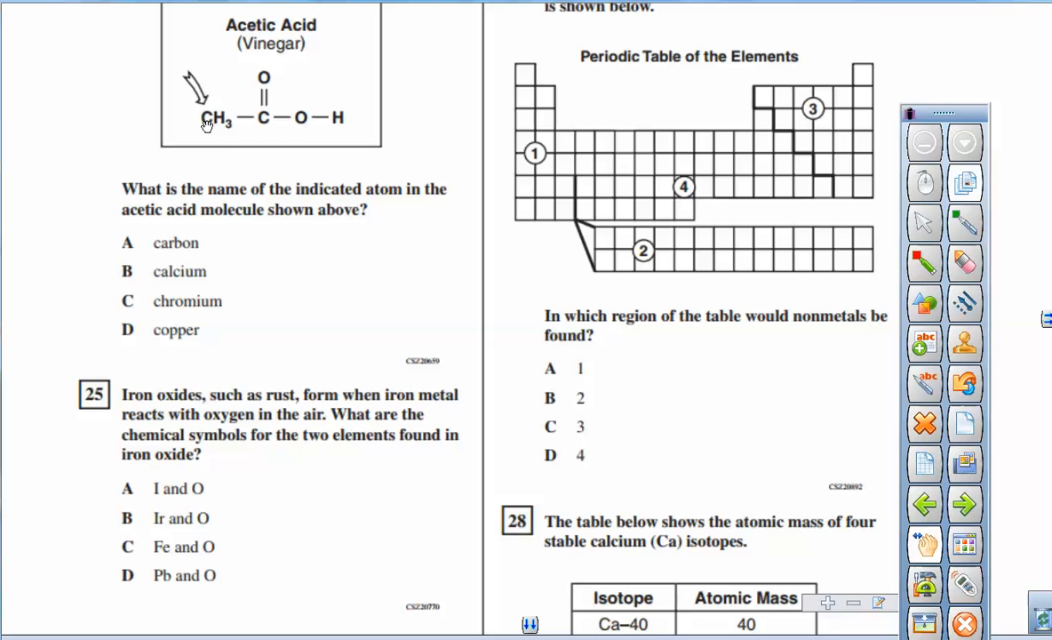
mouse_move(214, 125)
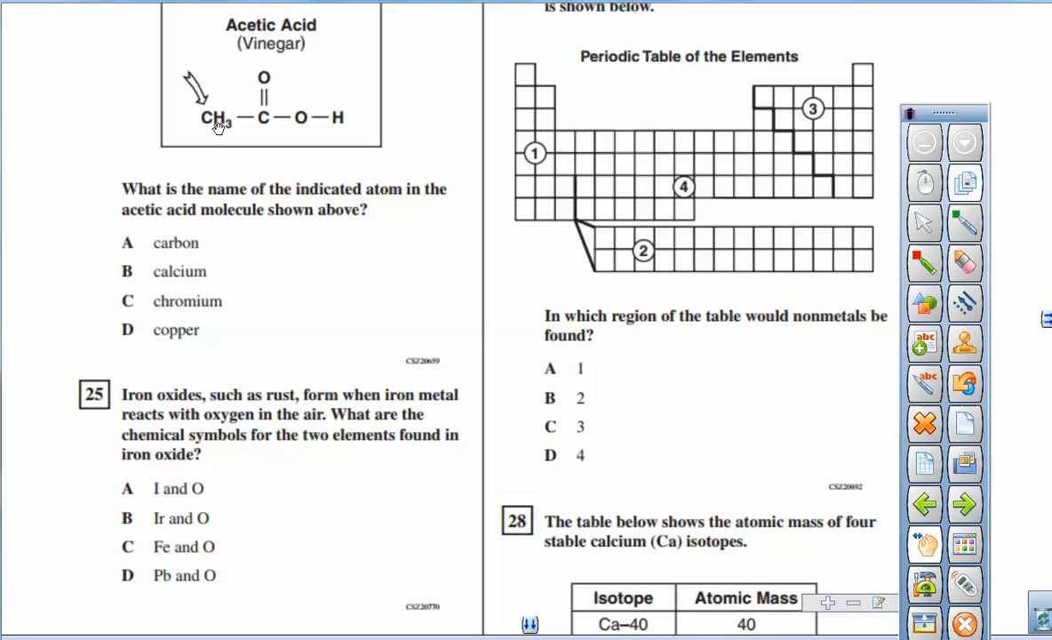
mouse_move(220, 130)
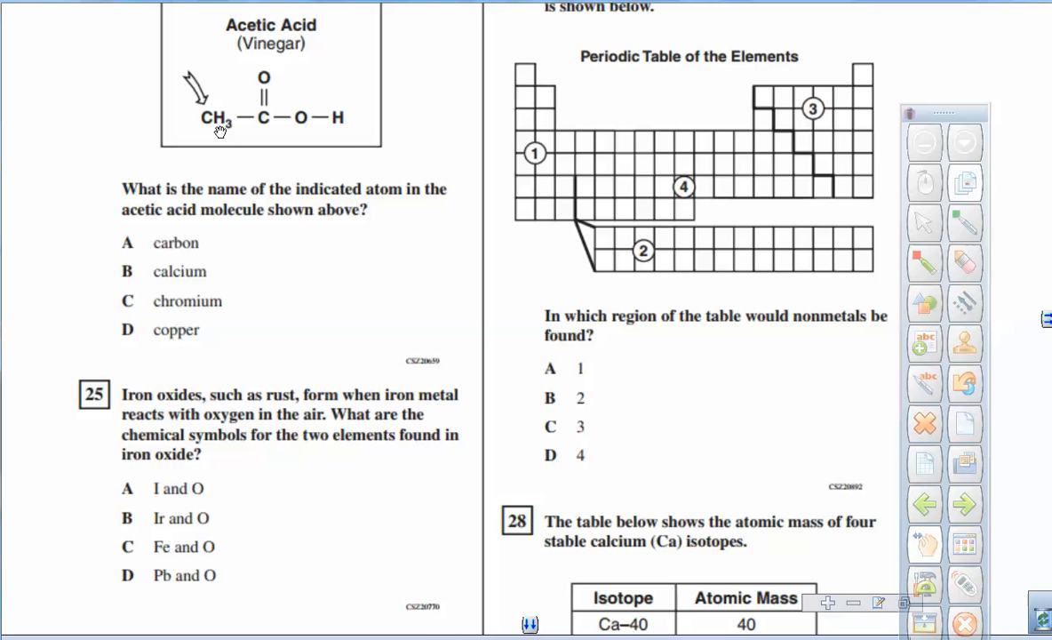
mouse_move(482, 543)
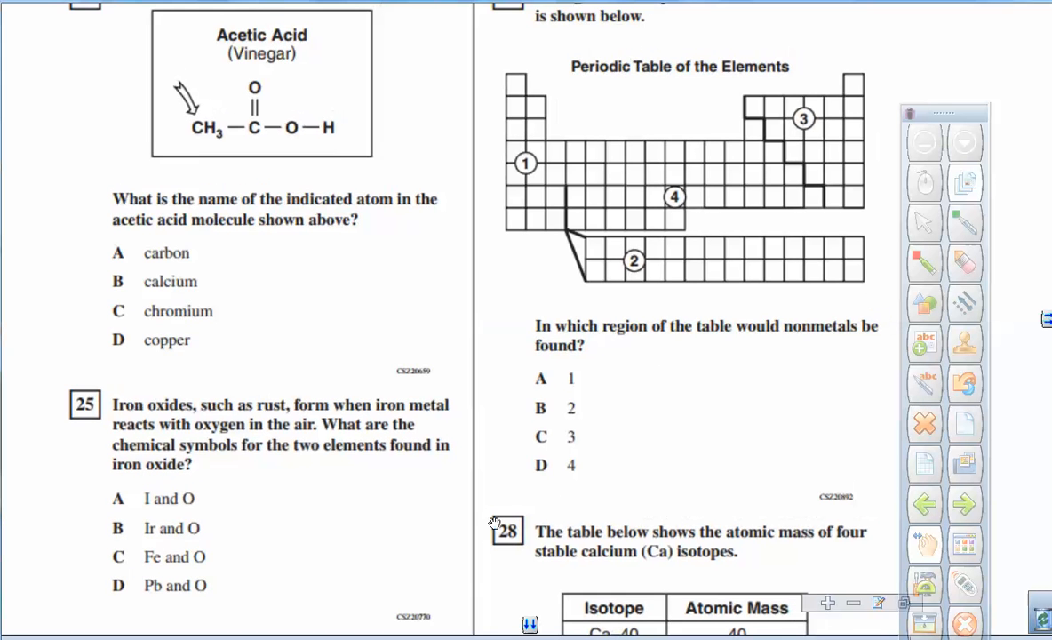
- Scroll down past question 27's periodic table toward question 28 on calcium isotopes
scroll(down, 3)
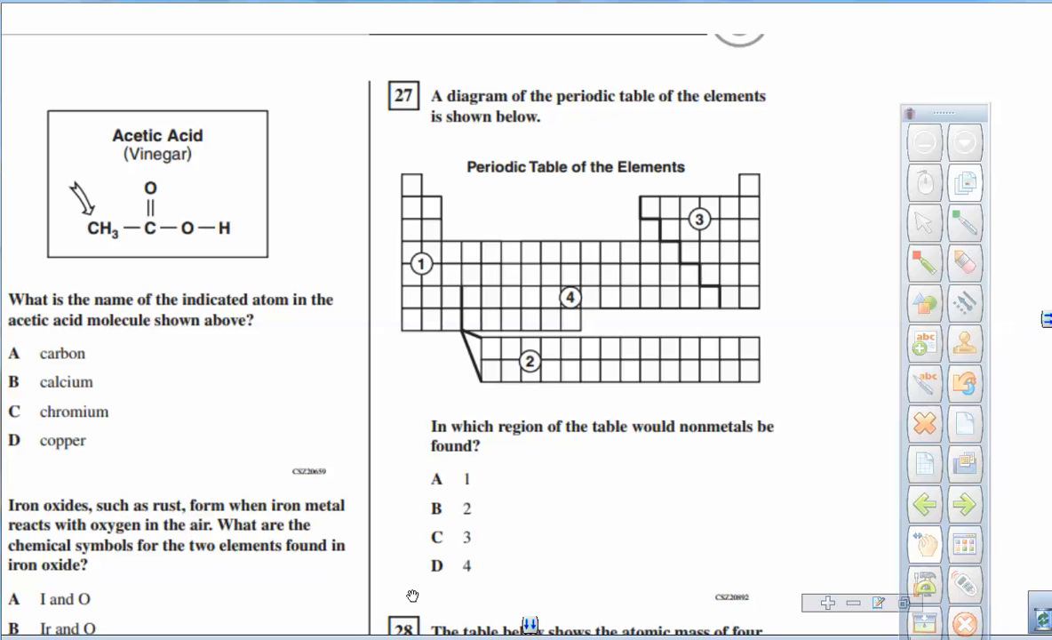
mouse_move(725, 360)
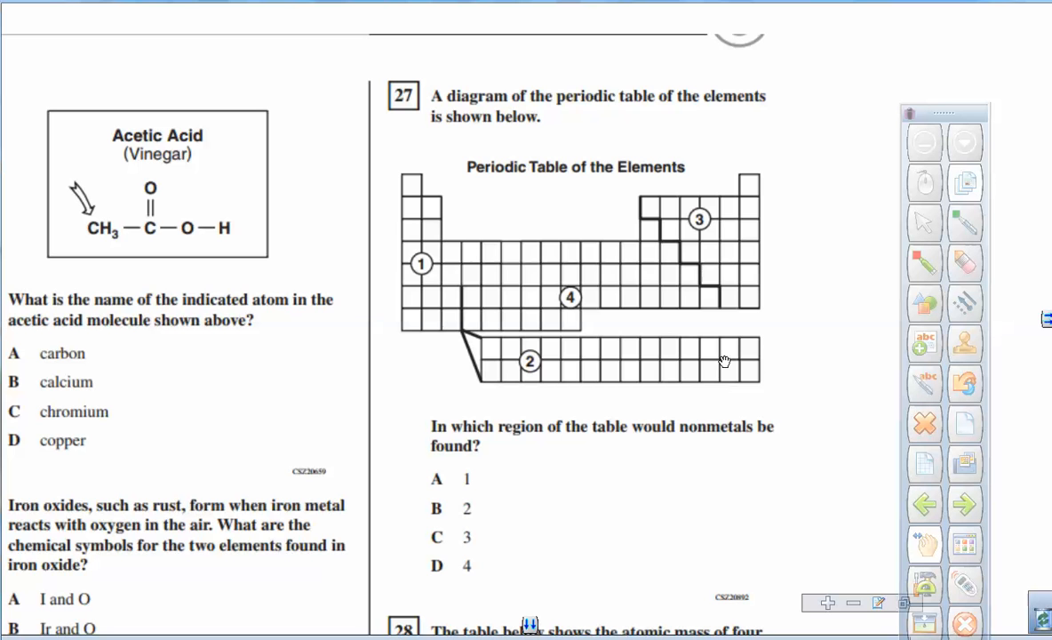
mouse_move(733, 248)
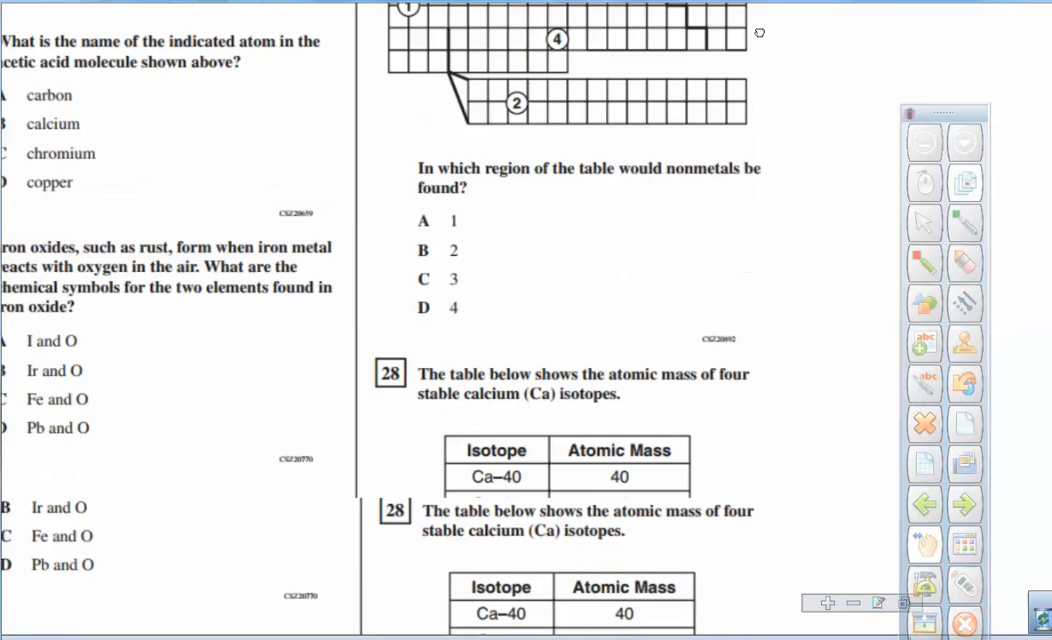
- Scroll down until question 28's Ca isotope table and answers A–D are fully visible
scroll(down, 3)
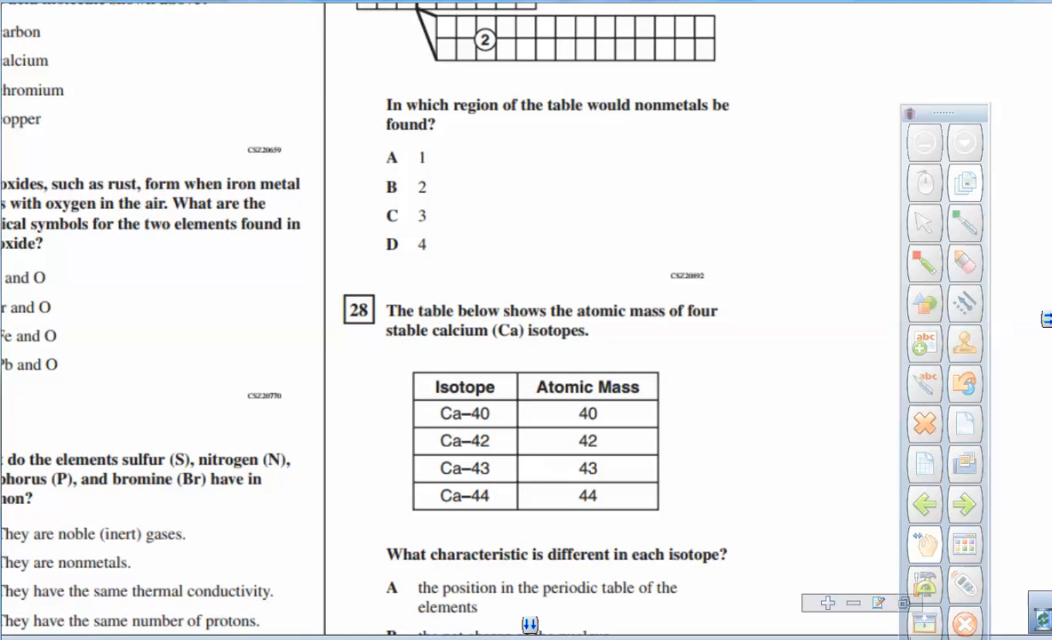
mouse_move(534, 622)
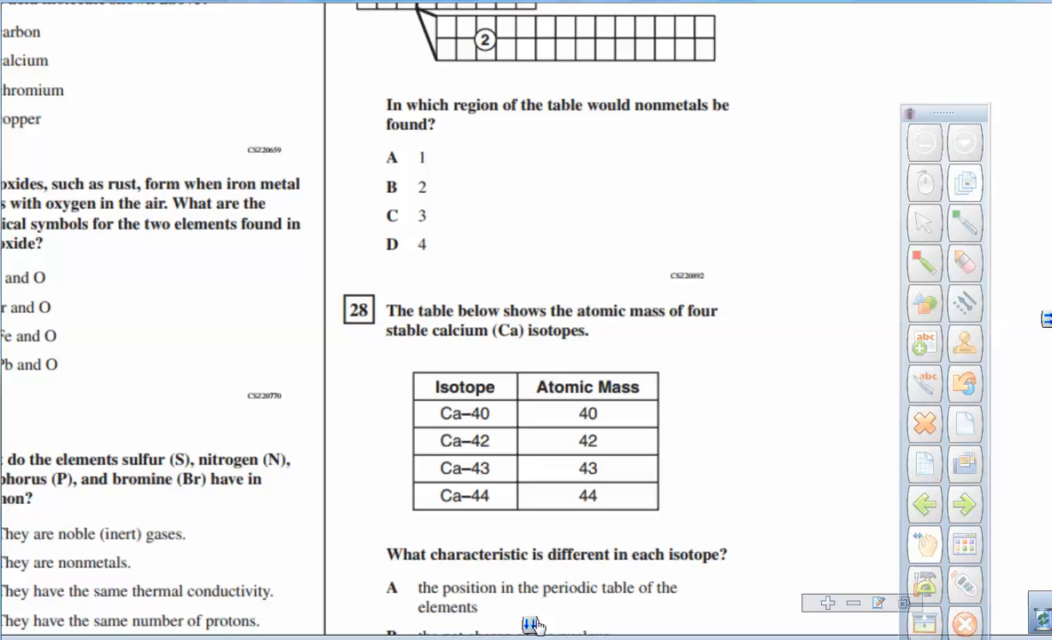
scroll(down, 3)
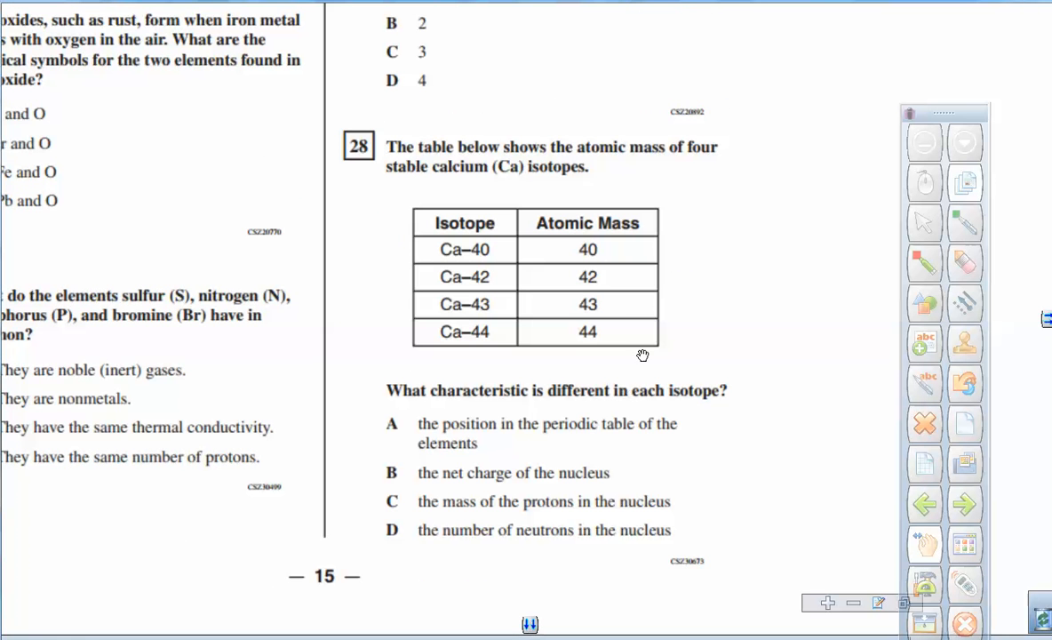
mouse_move(582, 338)
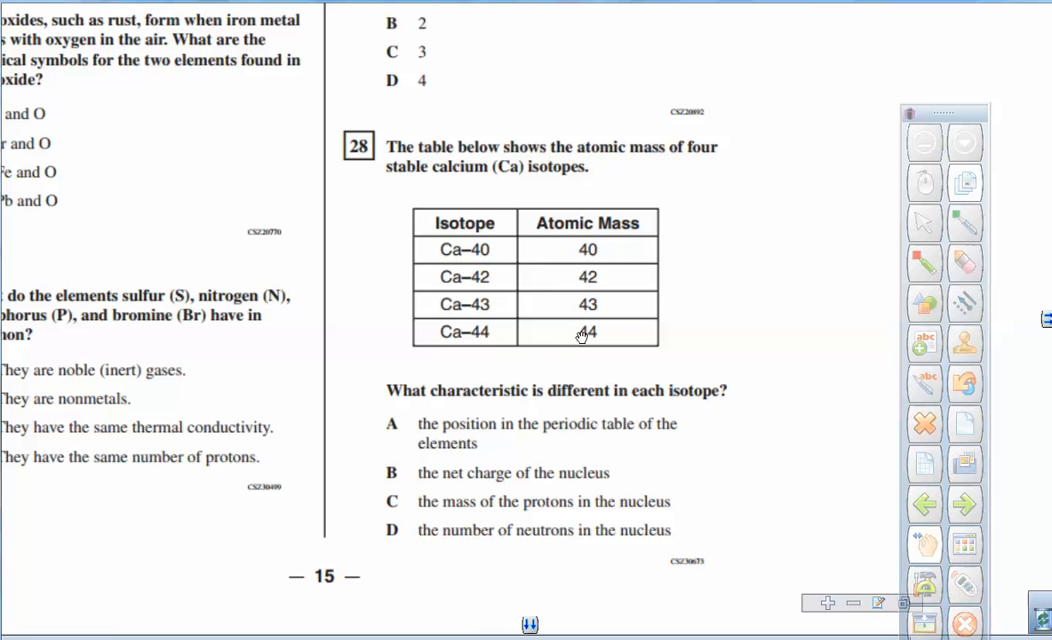
mouse_move(614, 508)
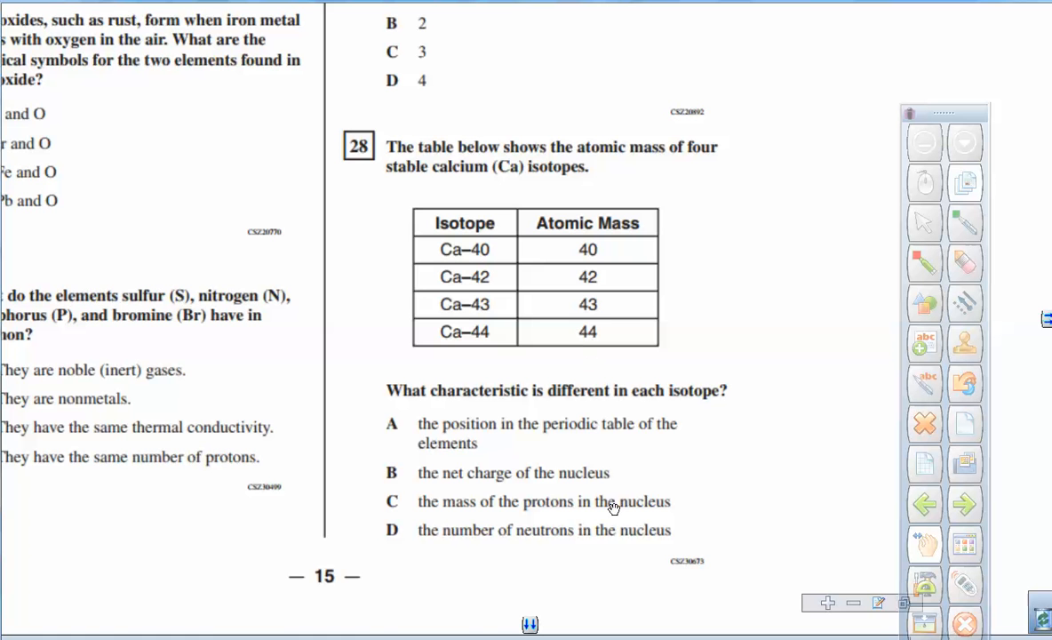
mouse_move(398, 540)
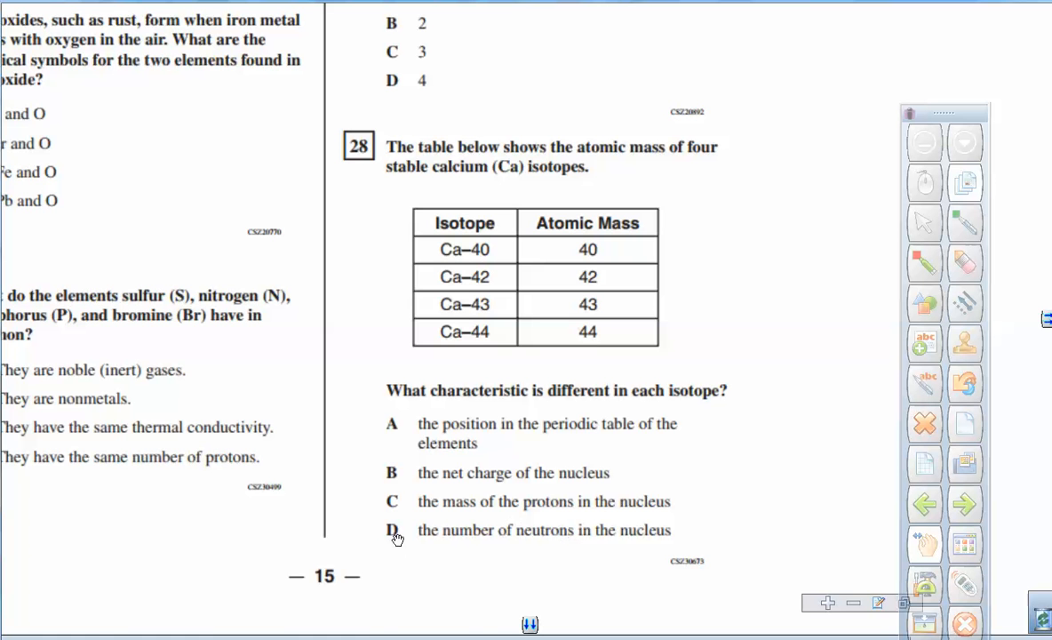